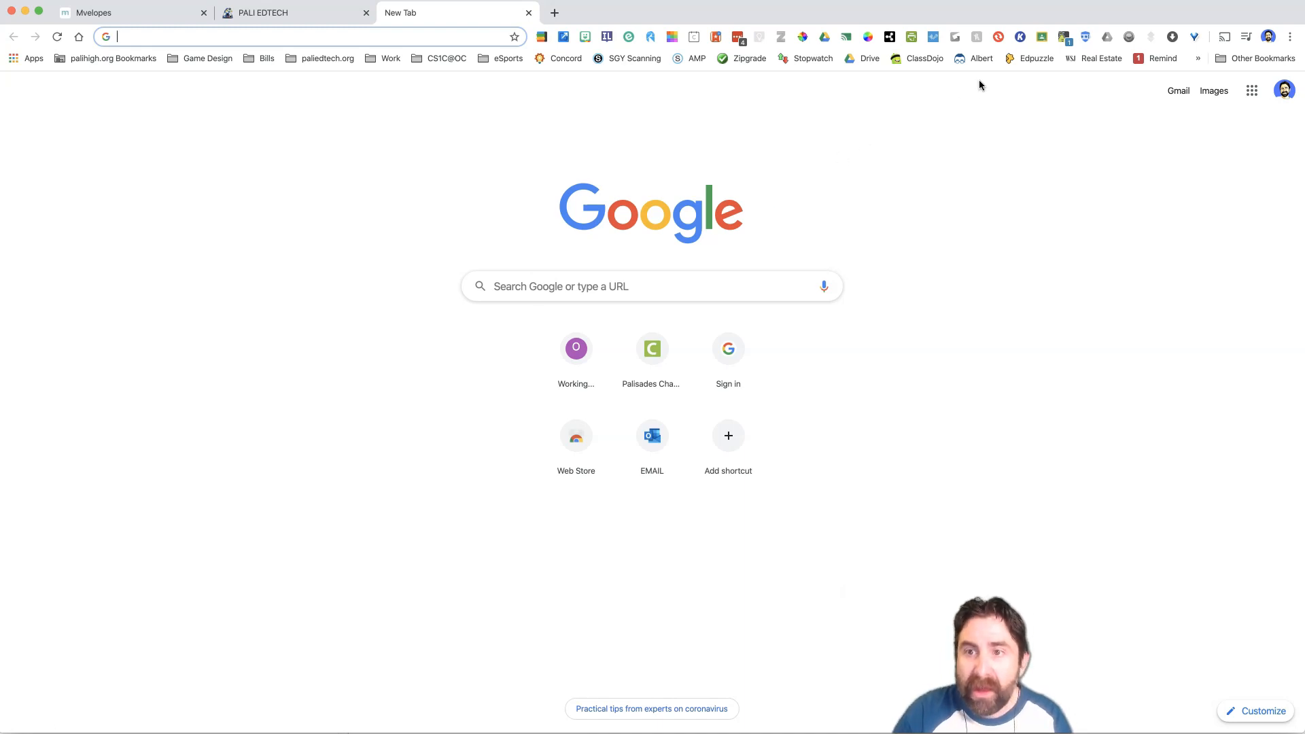
# Load edpuzzle.com/home from the bookmark, showing the science content library.
pyautogui.click(1036, 58)
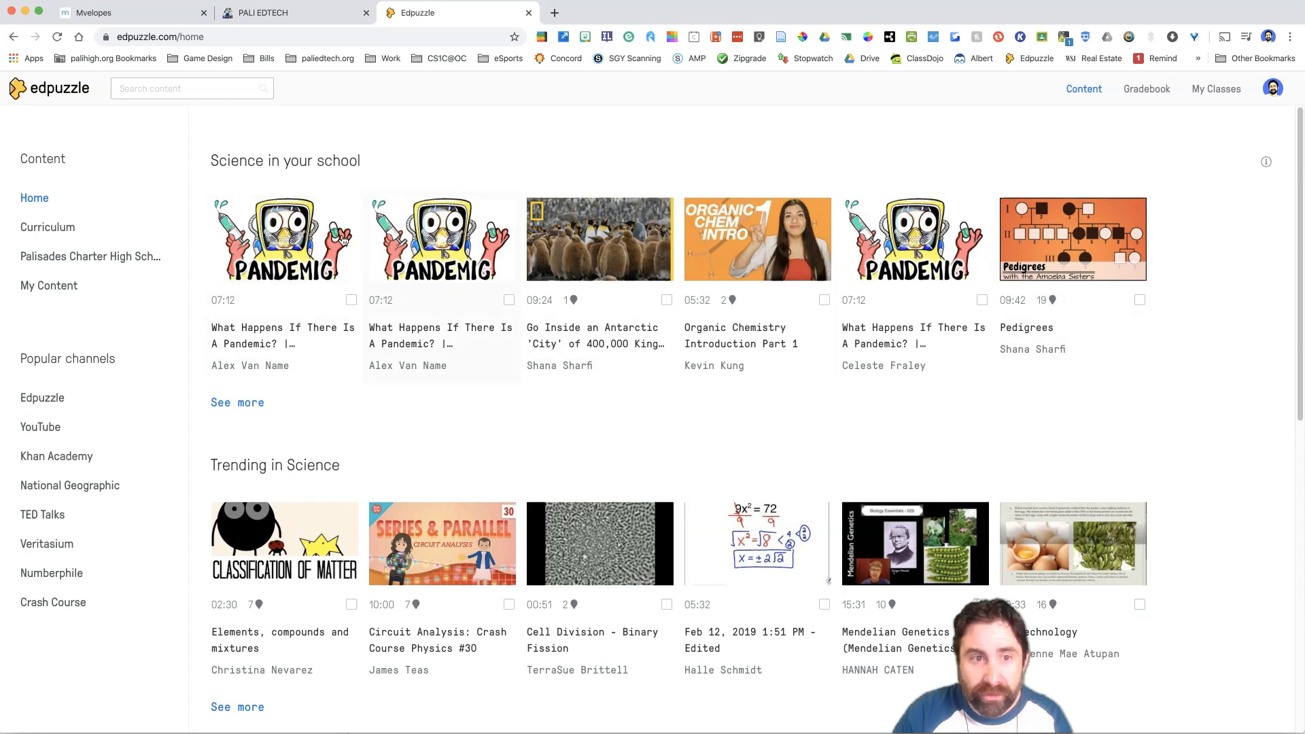
pyautogui.moveTo(758, 239)
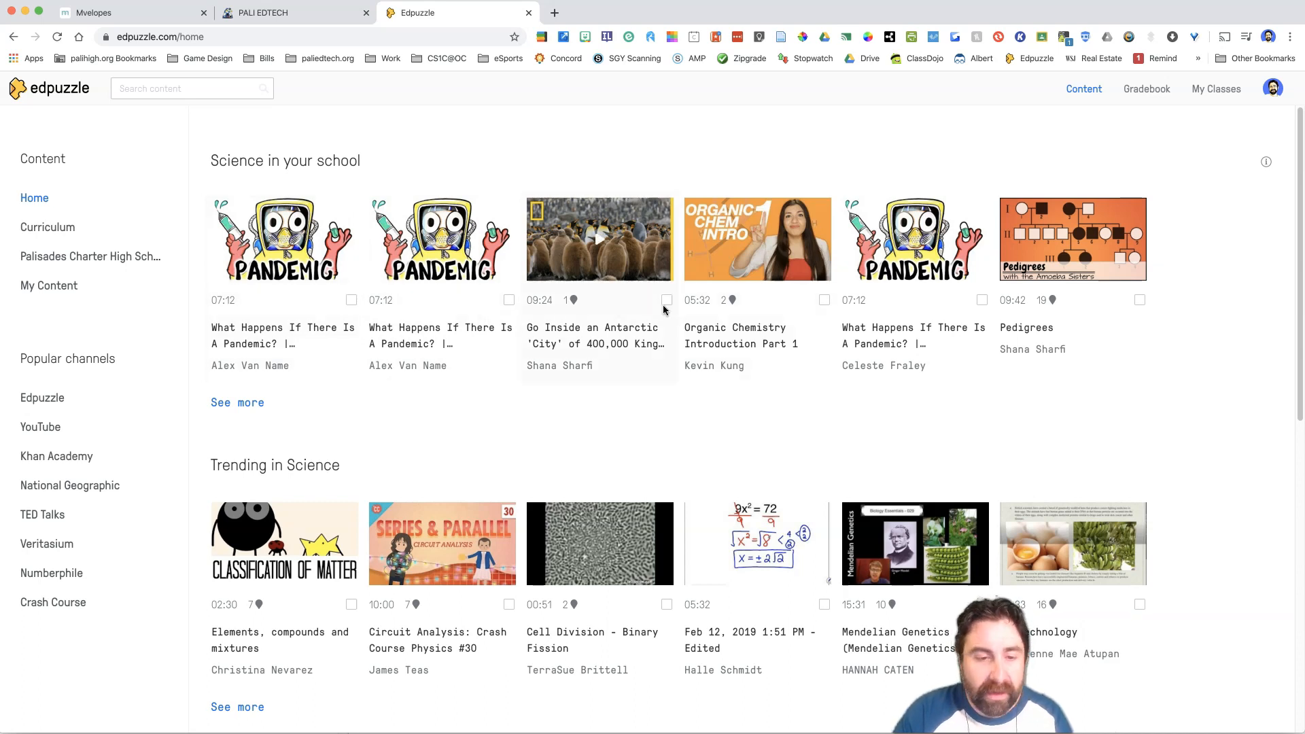
pyautogui.moveTo(666, 306)
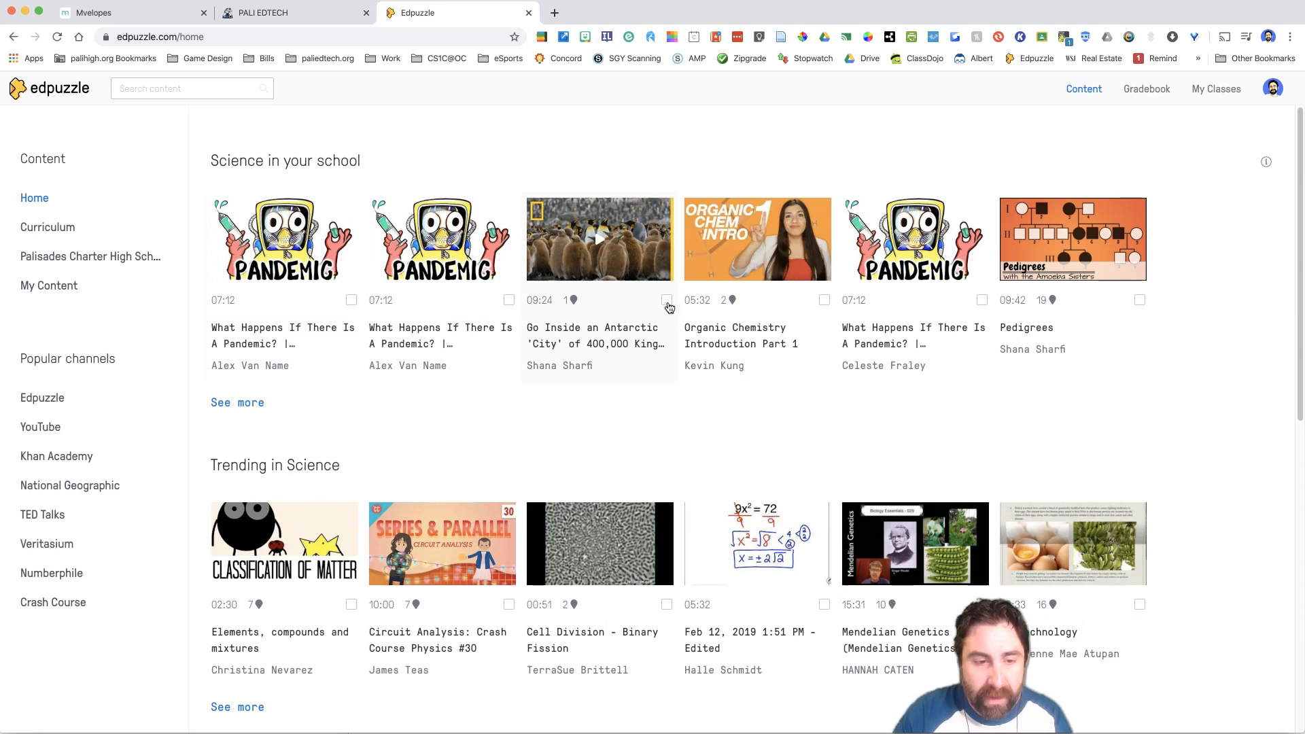
pyautogui.click(192, 88)
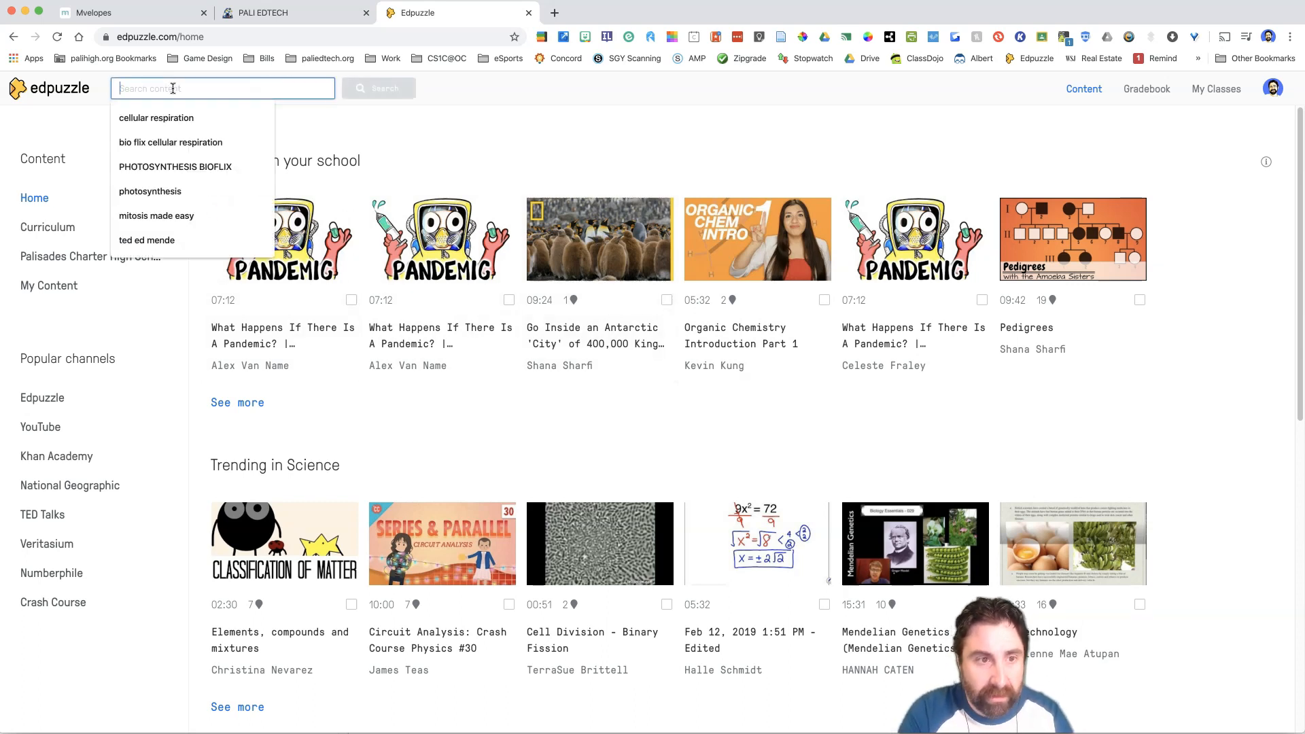
pyautogui.write('c')
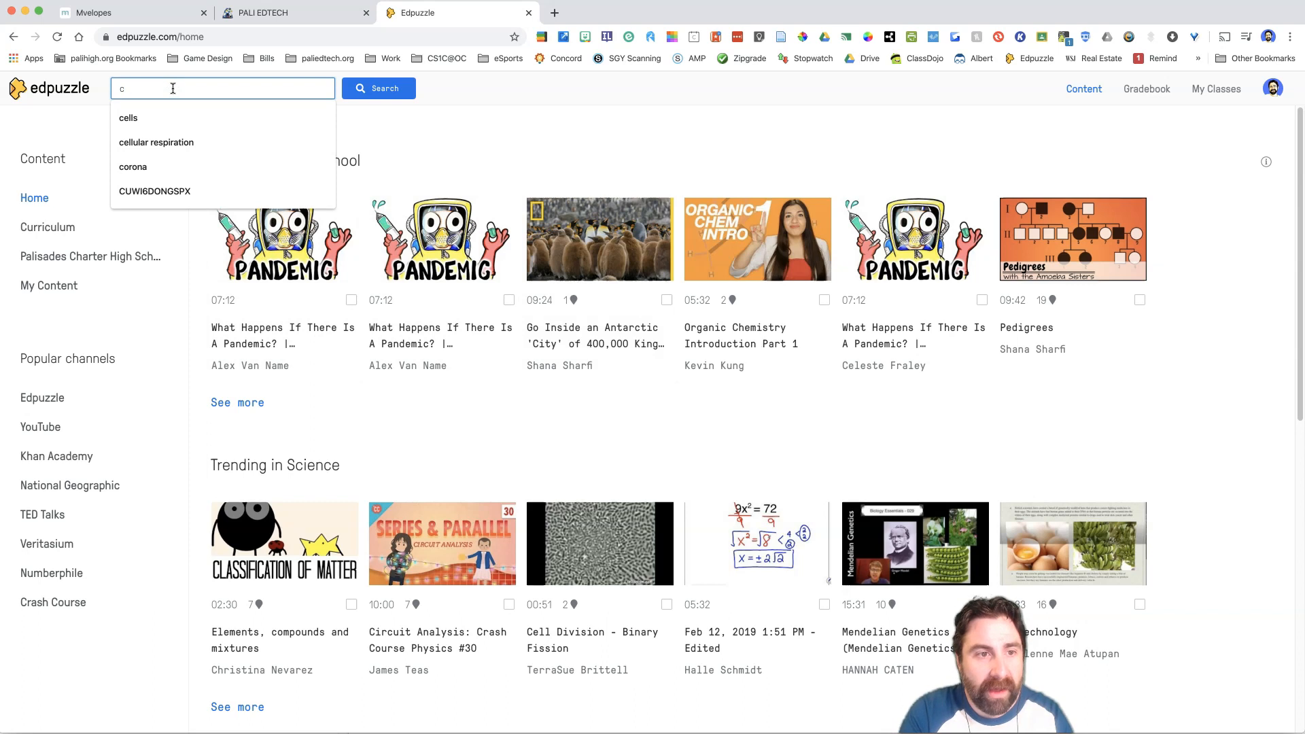
pyautogui.write('cornavirus')
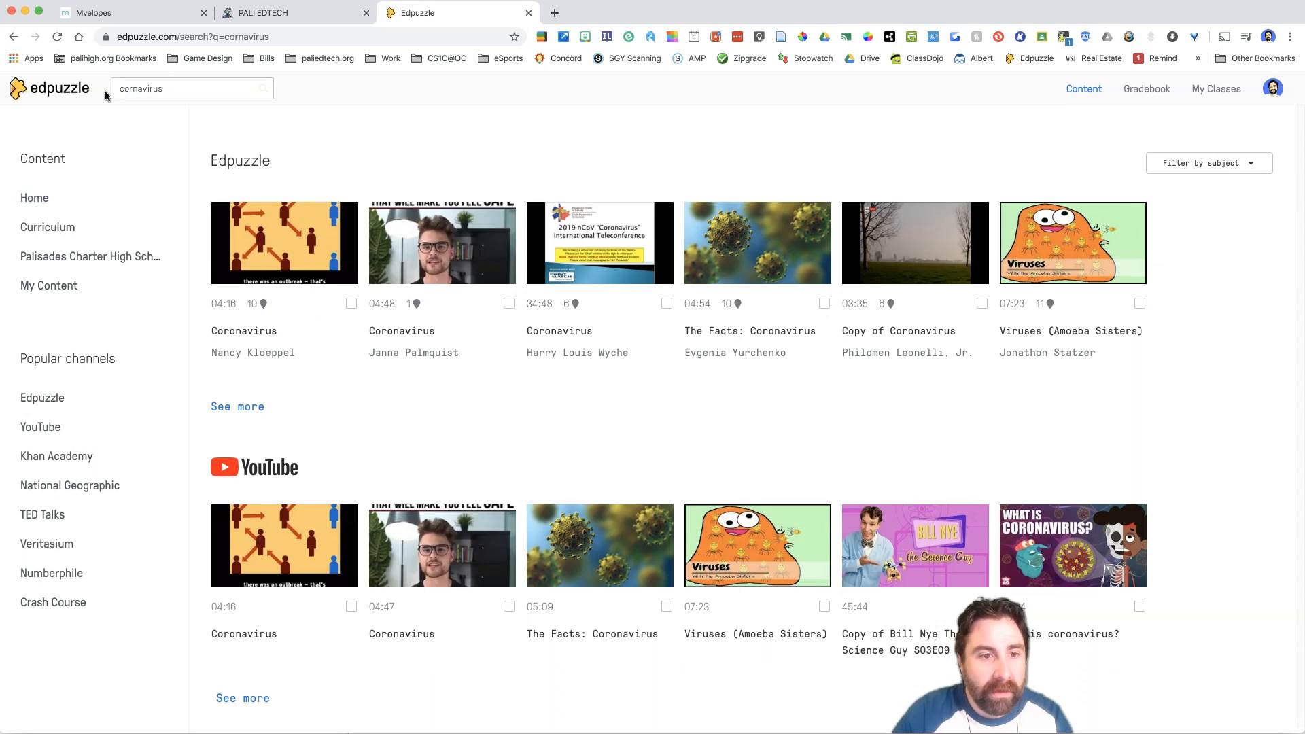
pyautogui.click(192, 89)
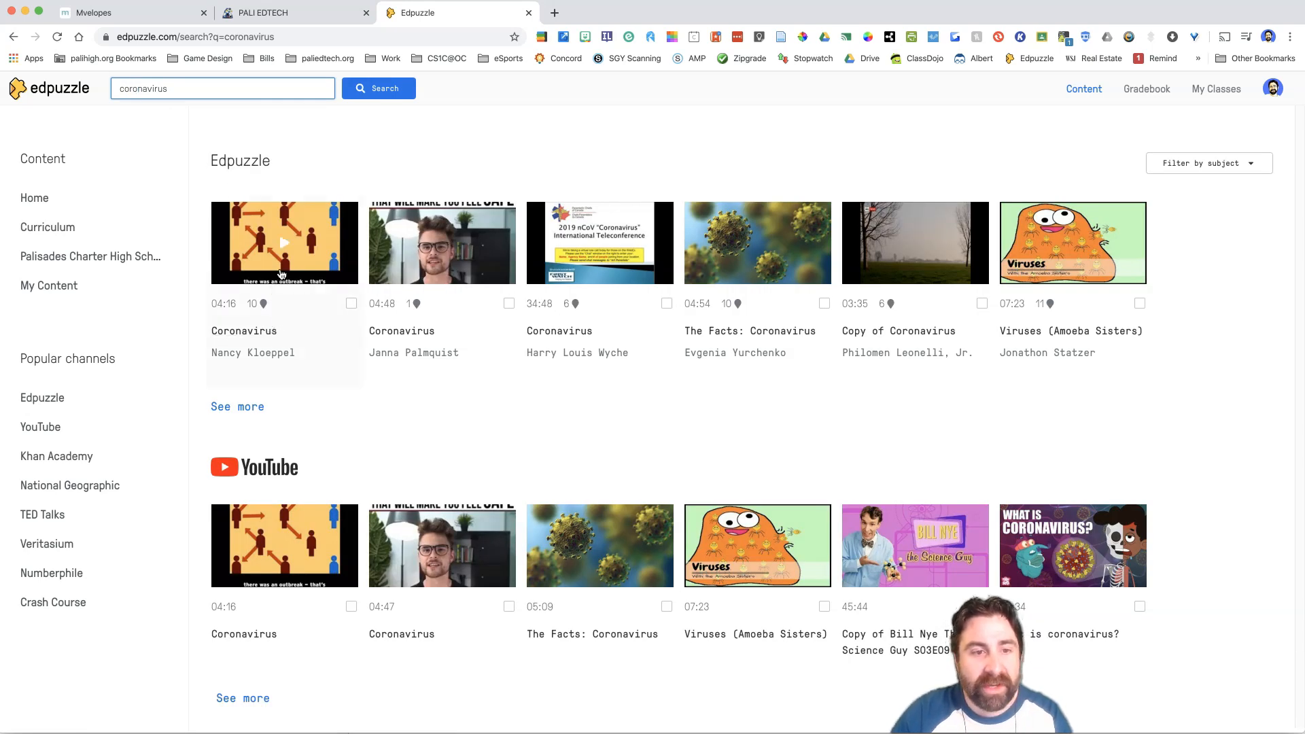
pyautogui.moveTo(261, 304)
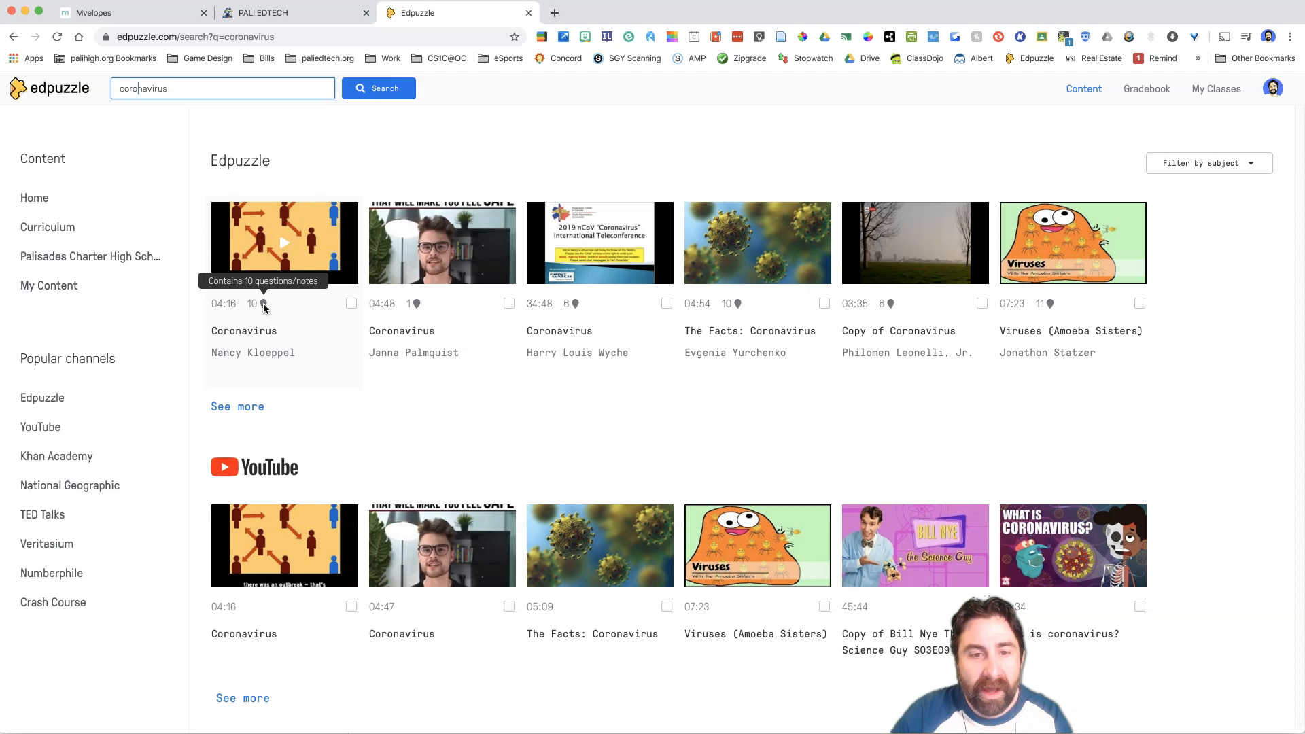
pyautogui.click(284, 242)
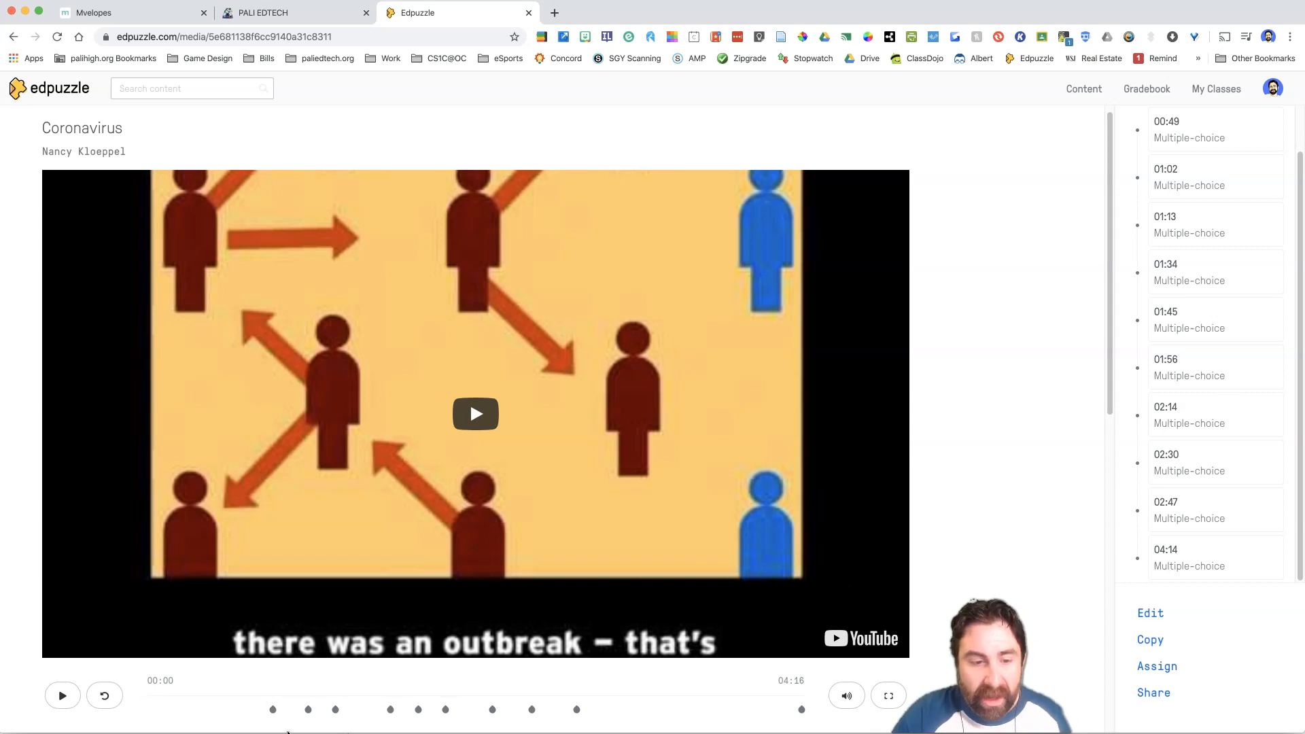
# Preview the Coronavirus video, copy it into my own content, and return home.
pyautogui.click(263, 709)
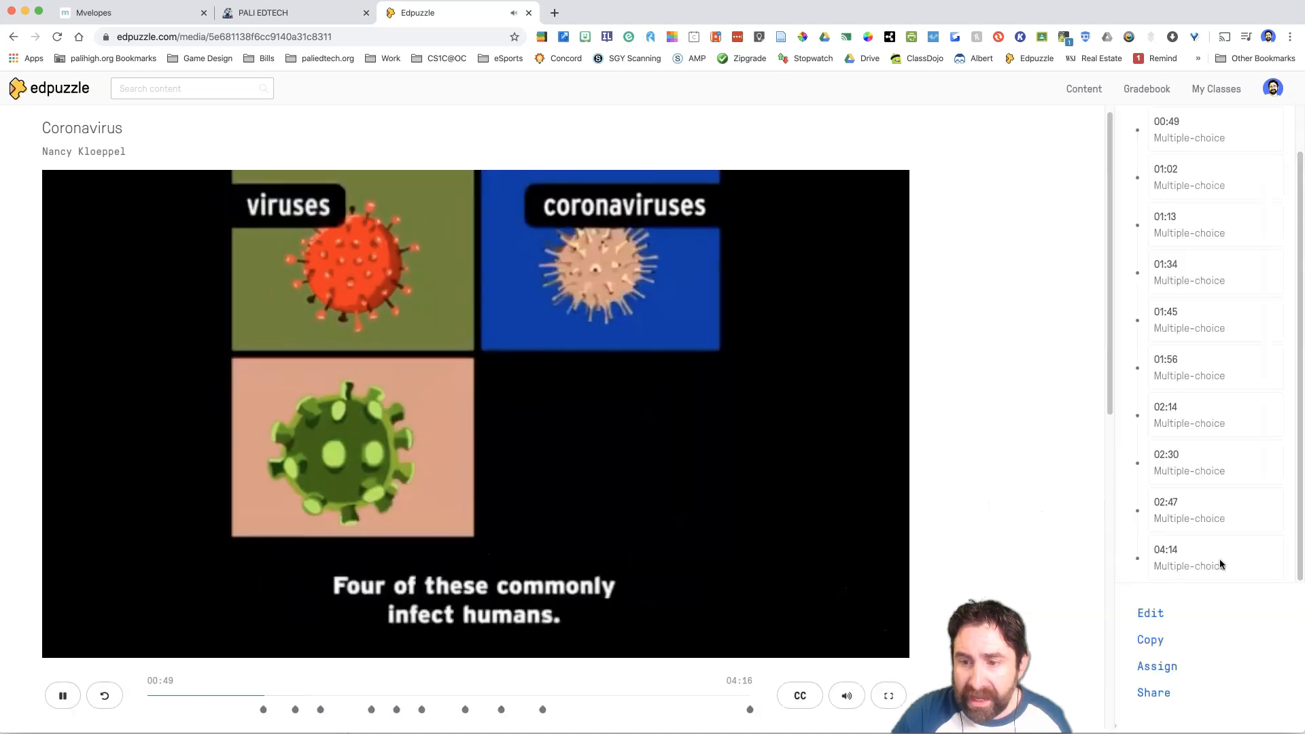
pyautogui.click(61, 695)
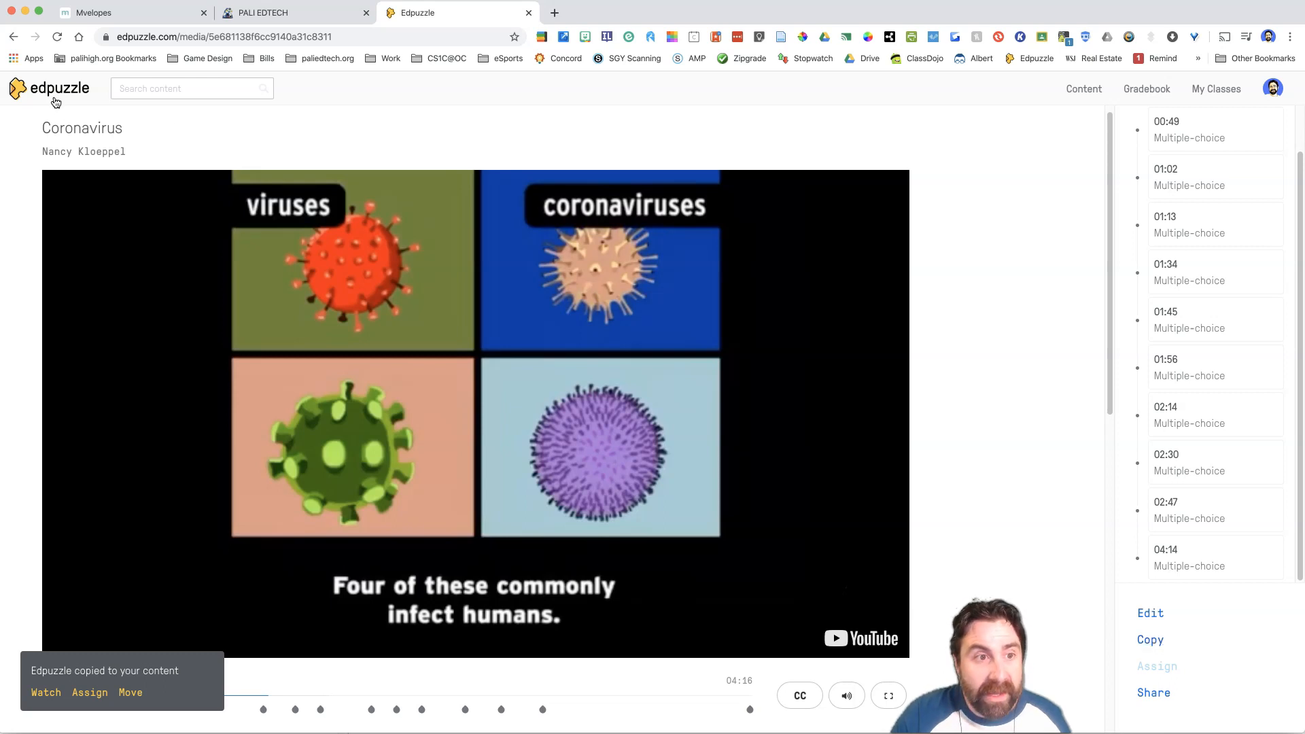
pyautogui.click(1083, 88)
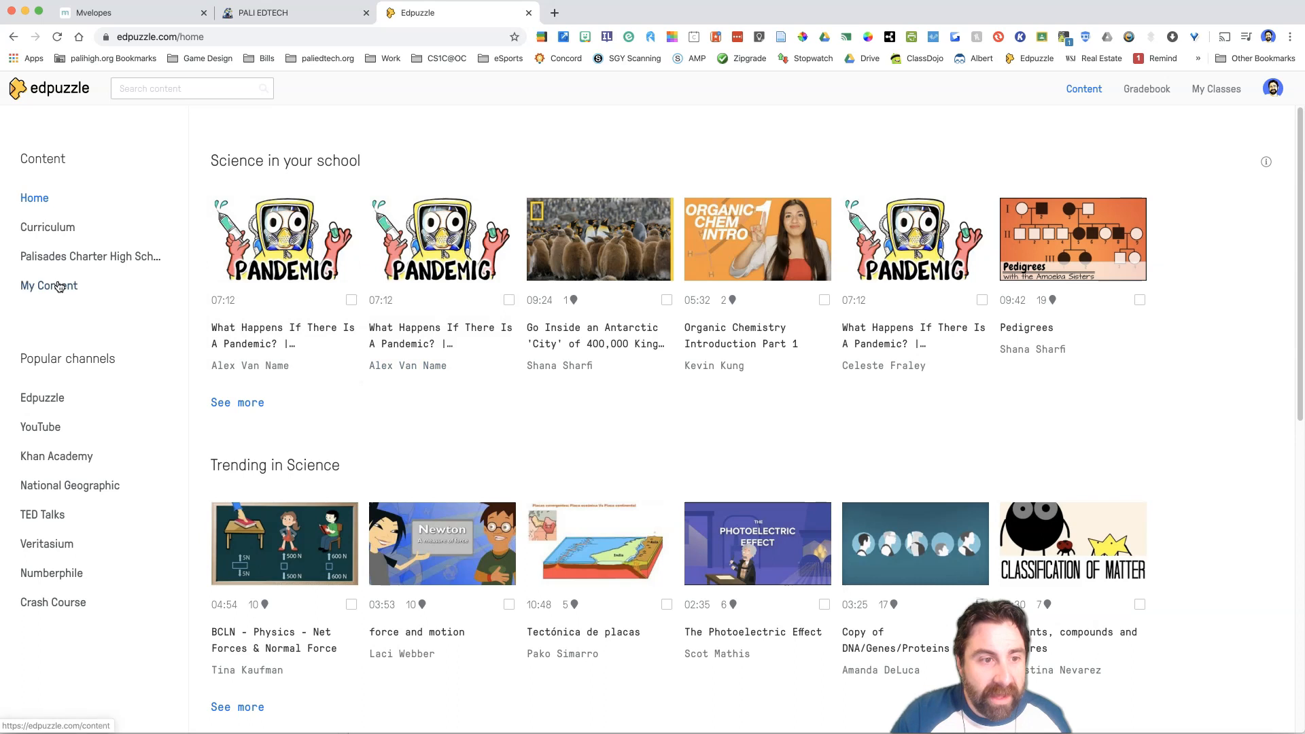
# Select the copied Coronavirus video in My Content and edit its virus-host question.
pyautogui.click(49, 286)
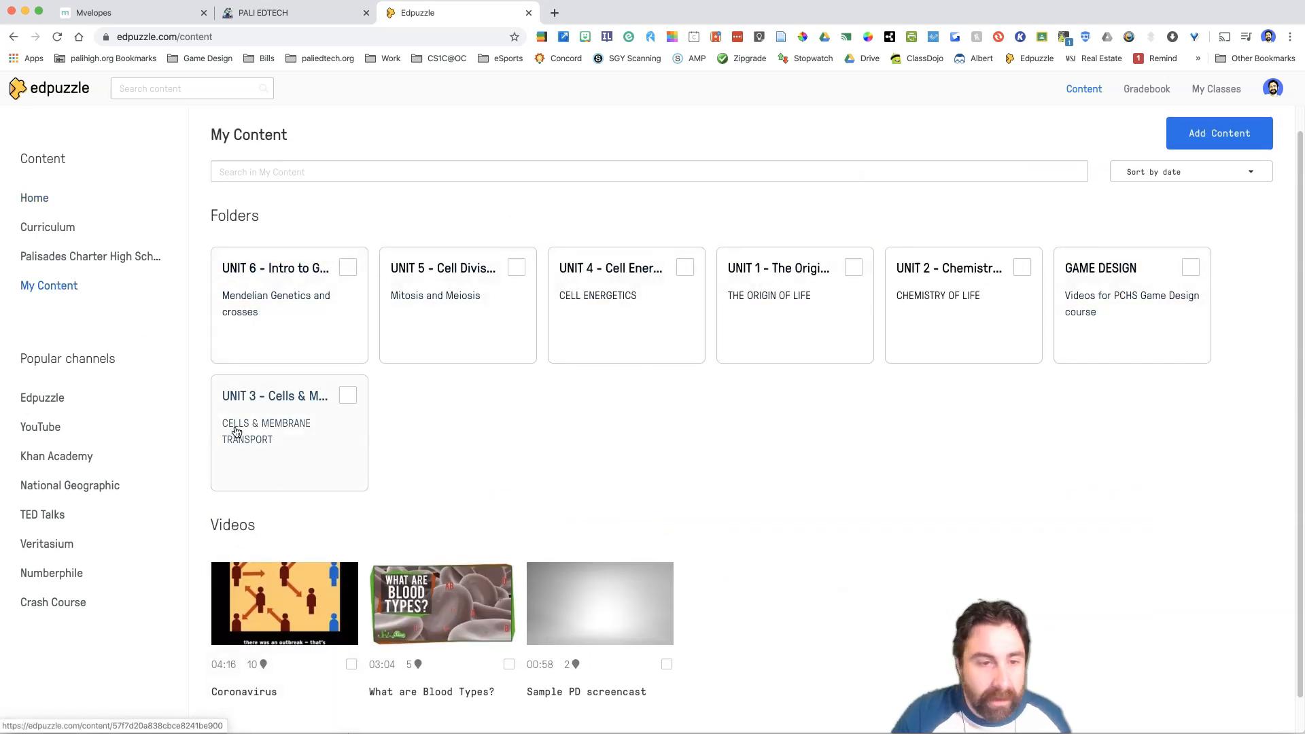
pyautogui.scroll(-3)
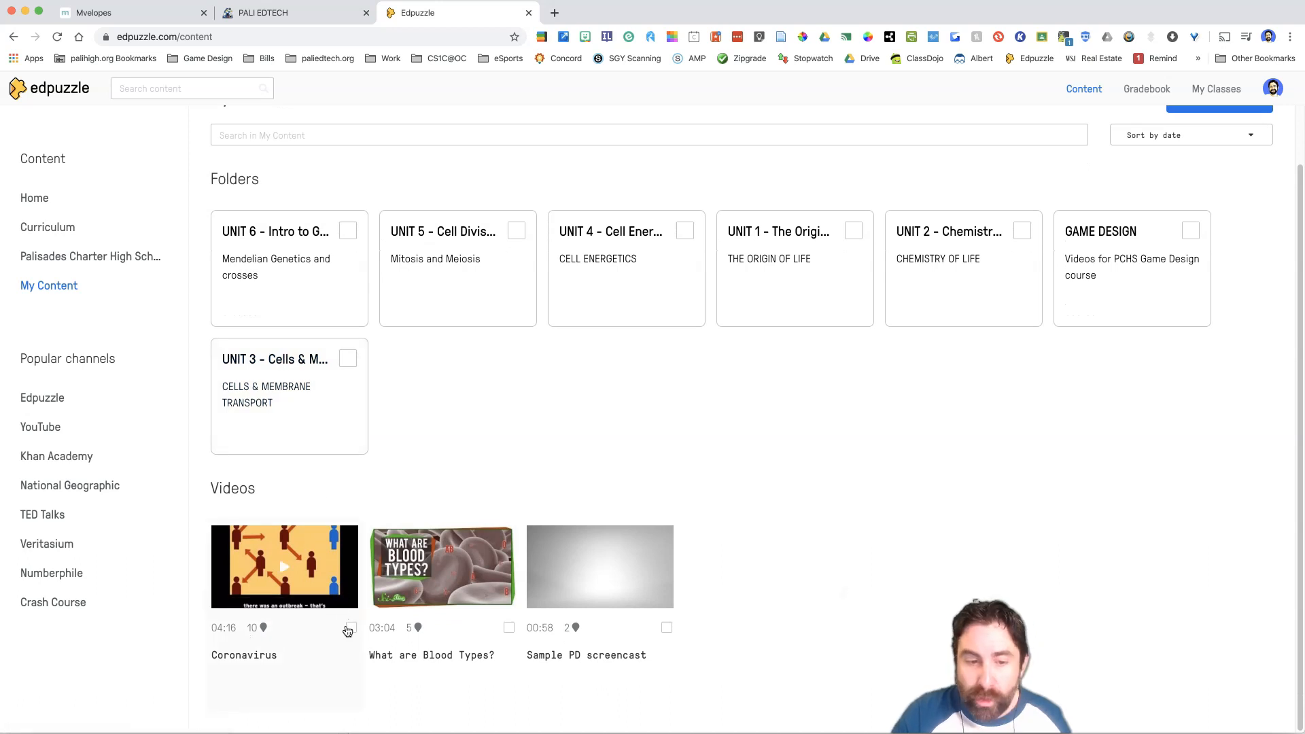
pyautogui.click(348, 628)
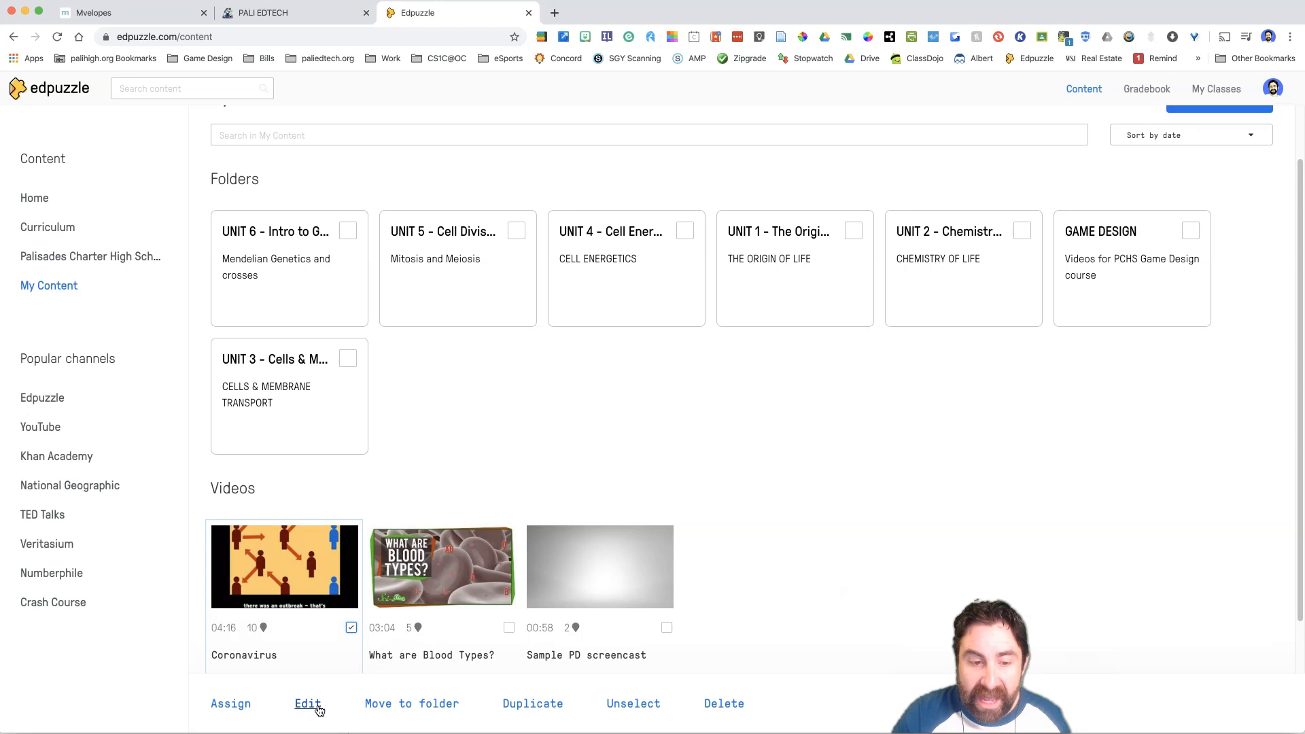
pyautogui.click(309, 703)
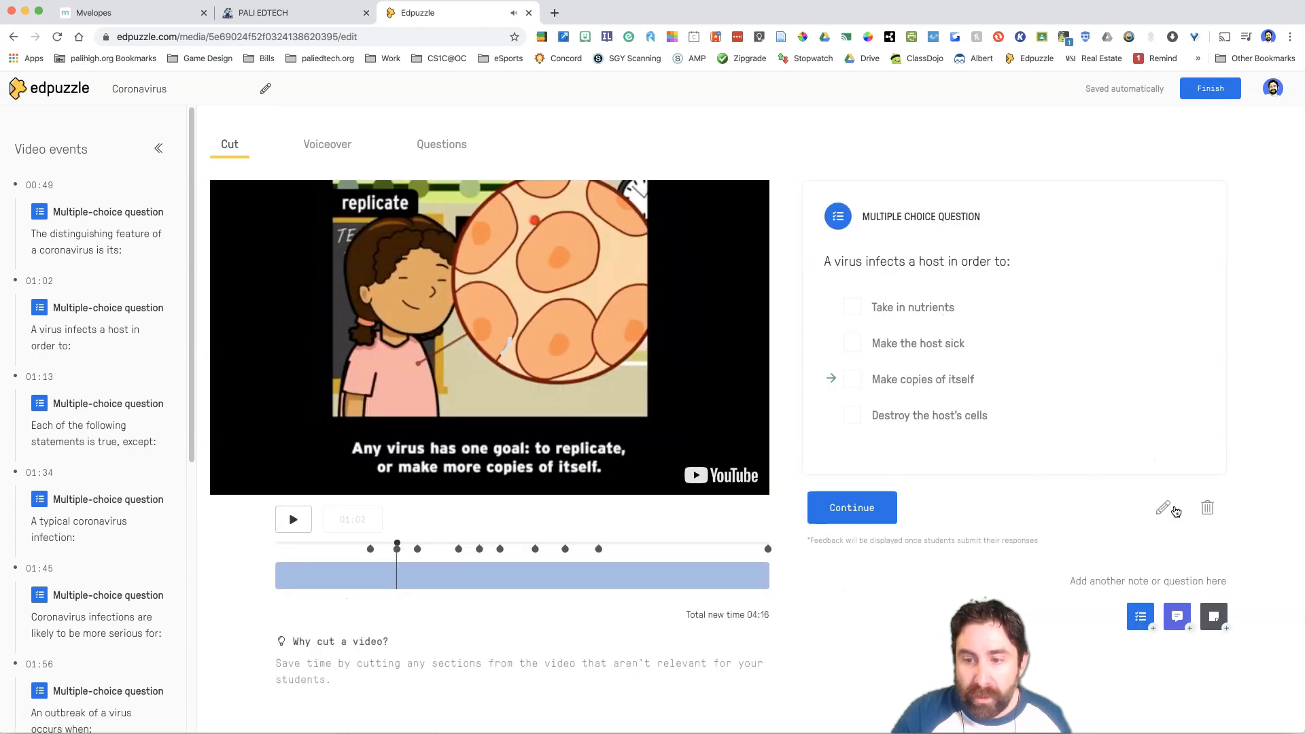
pyautogui.click(1163, 507)
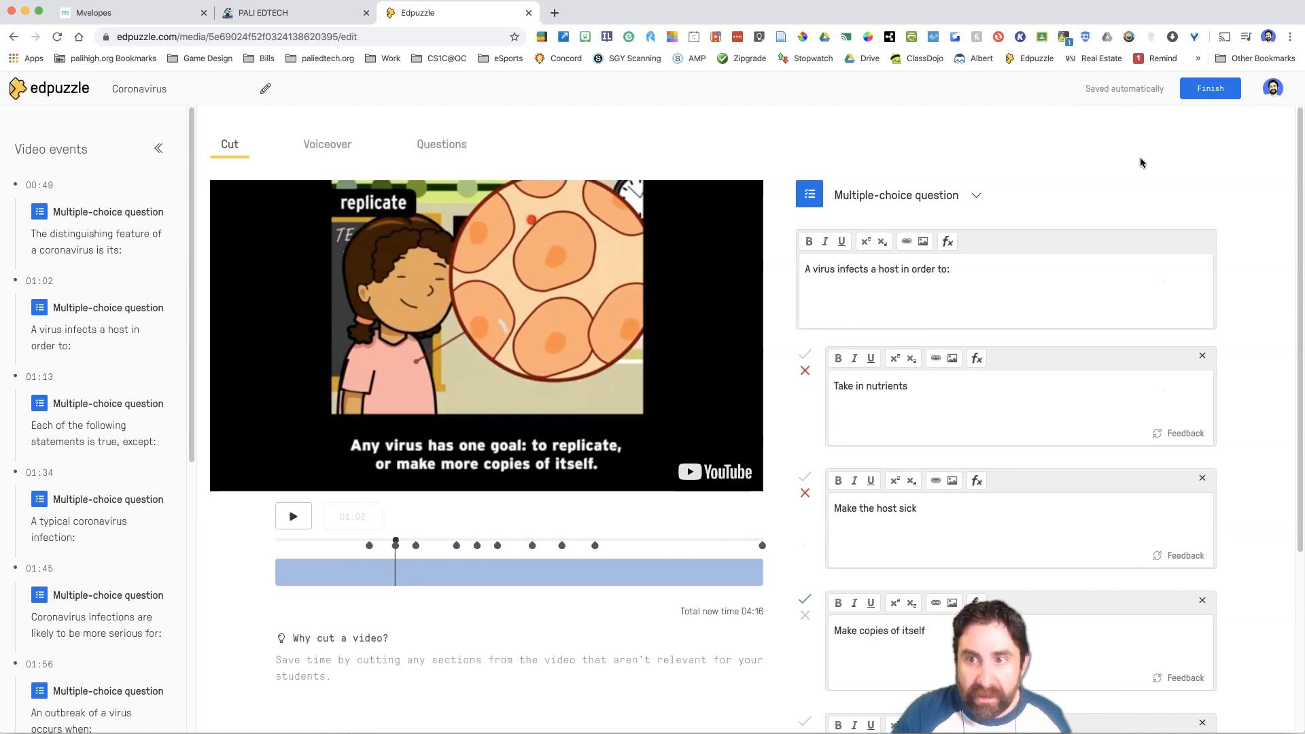
# Switch from the Edpuzzle editor over to the Schoology home page.
pyautogui.click(1210, 88)
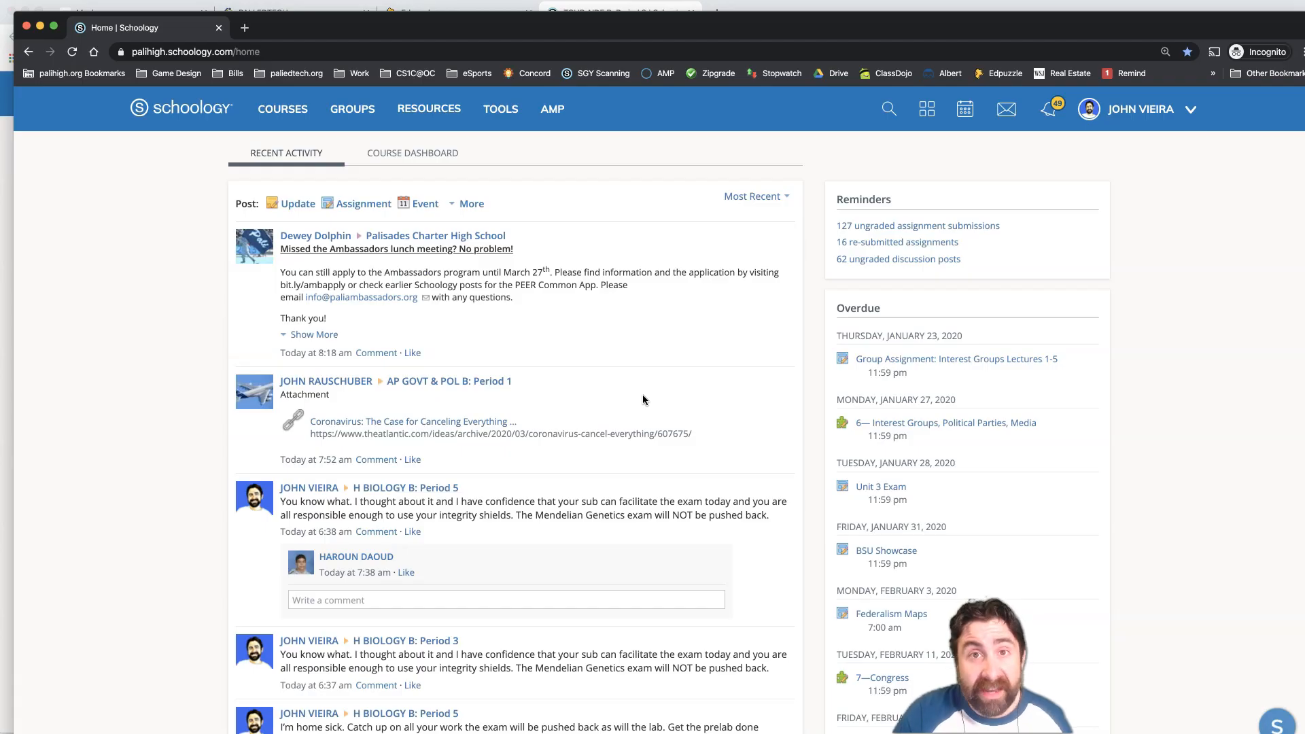
# In the EdTech PD course materials, choose Edpuzzle from Add Materials.
pyautogui.click(283, 108)
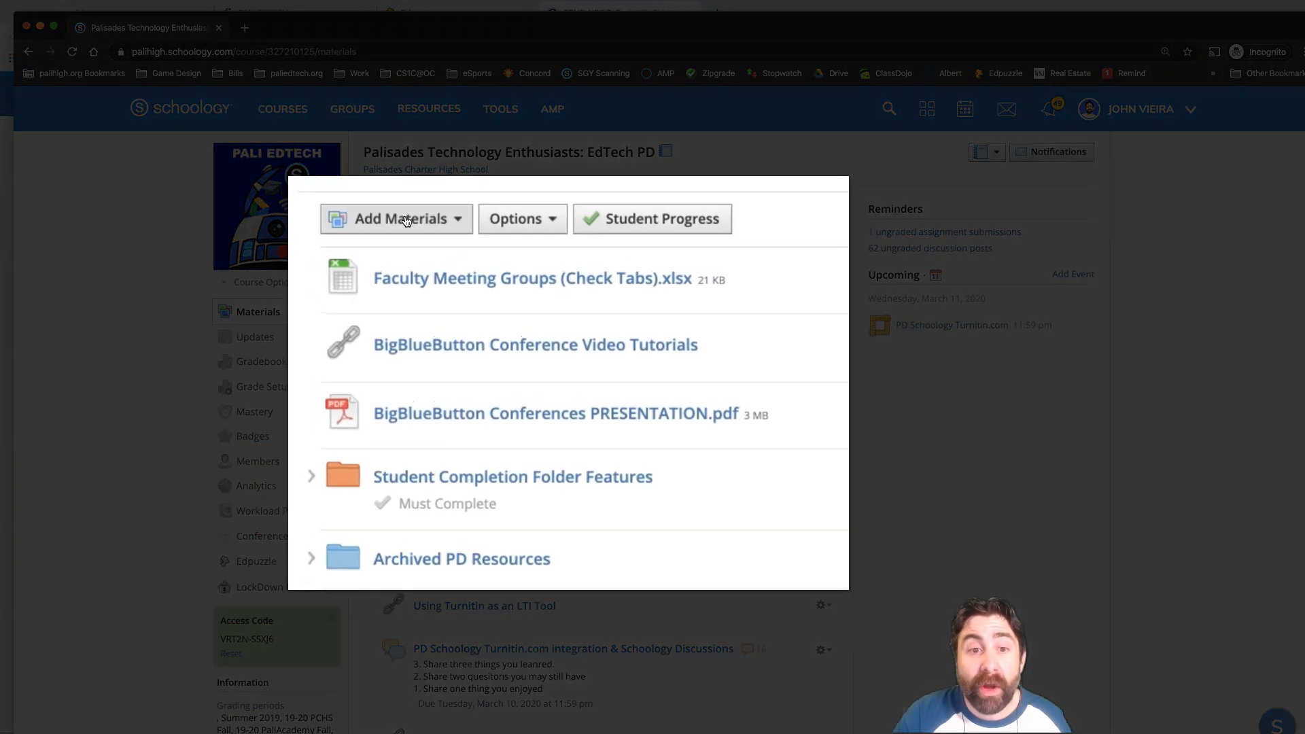
pyautogui.click(396, 217)
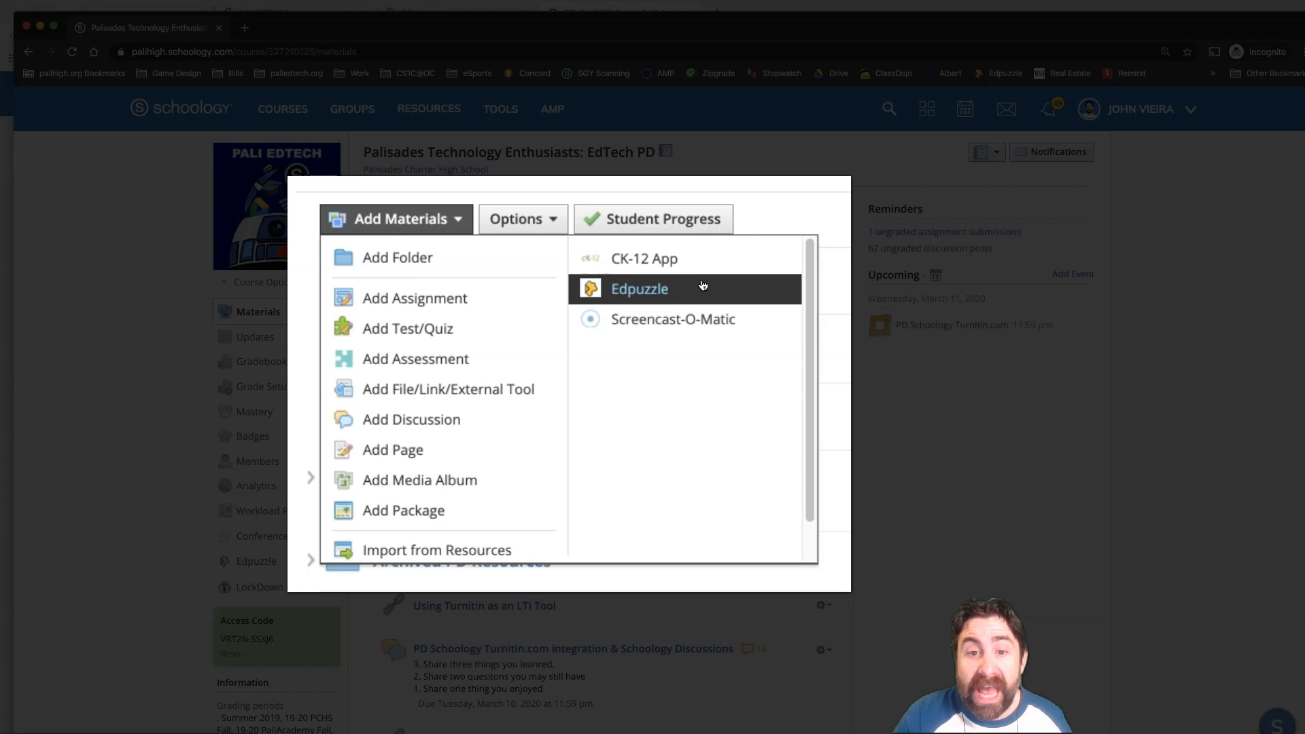
pyautogui.click(639, 288)
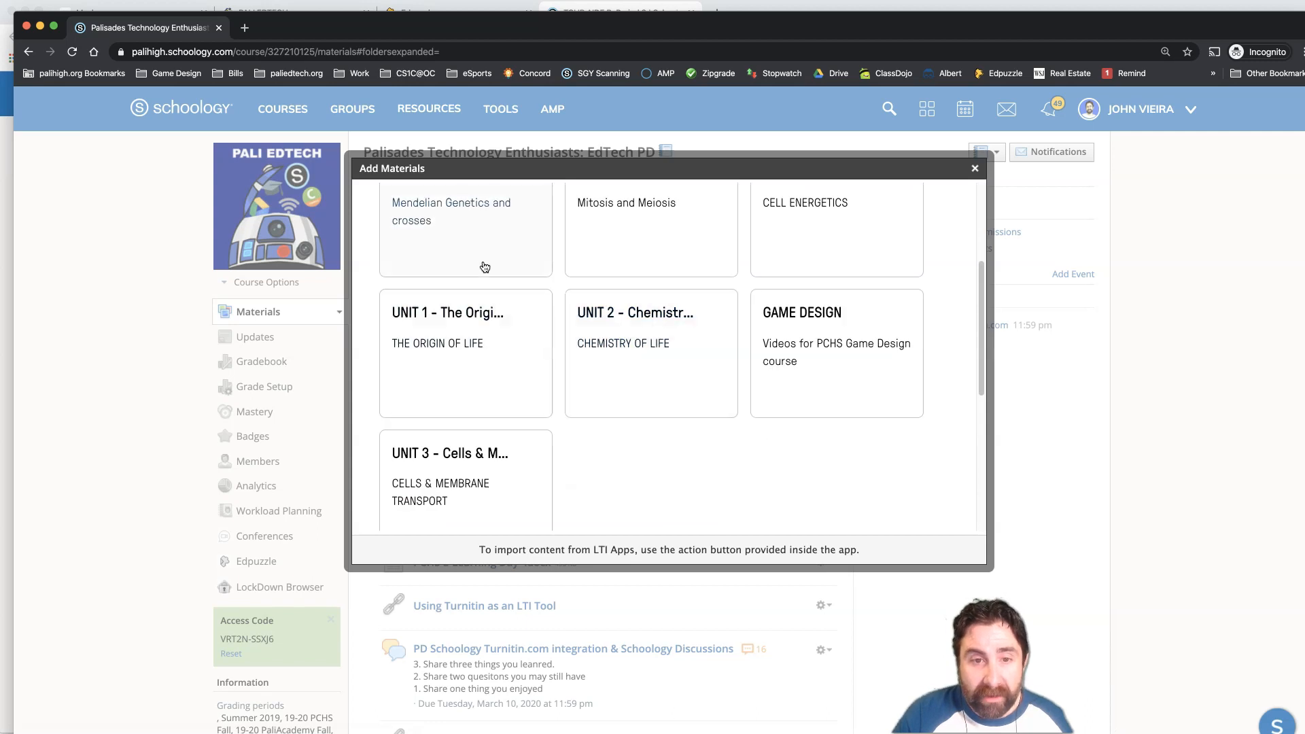
# Pick the Coronavirus video from Videos and confirm assigning it to the course.
pyautogui.scroll(-3)
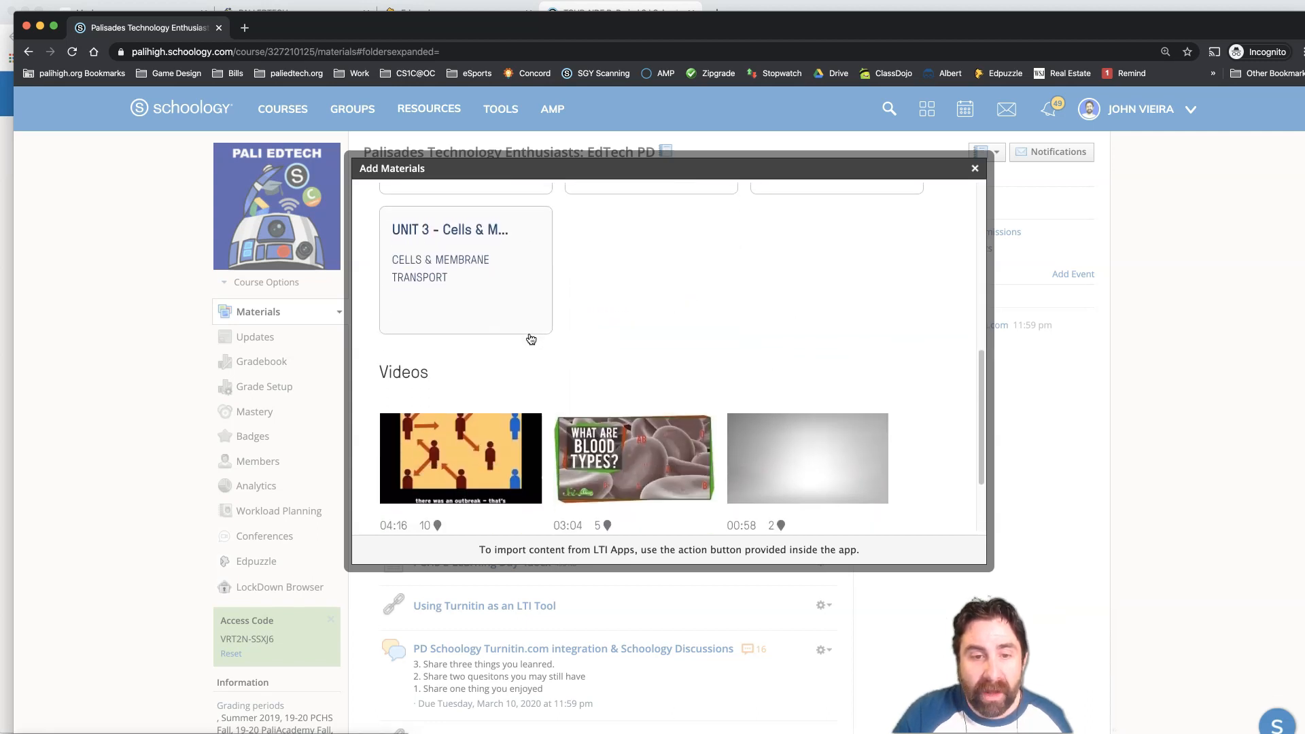
pyautogui.scroll(-3)
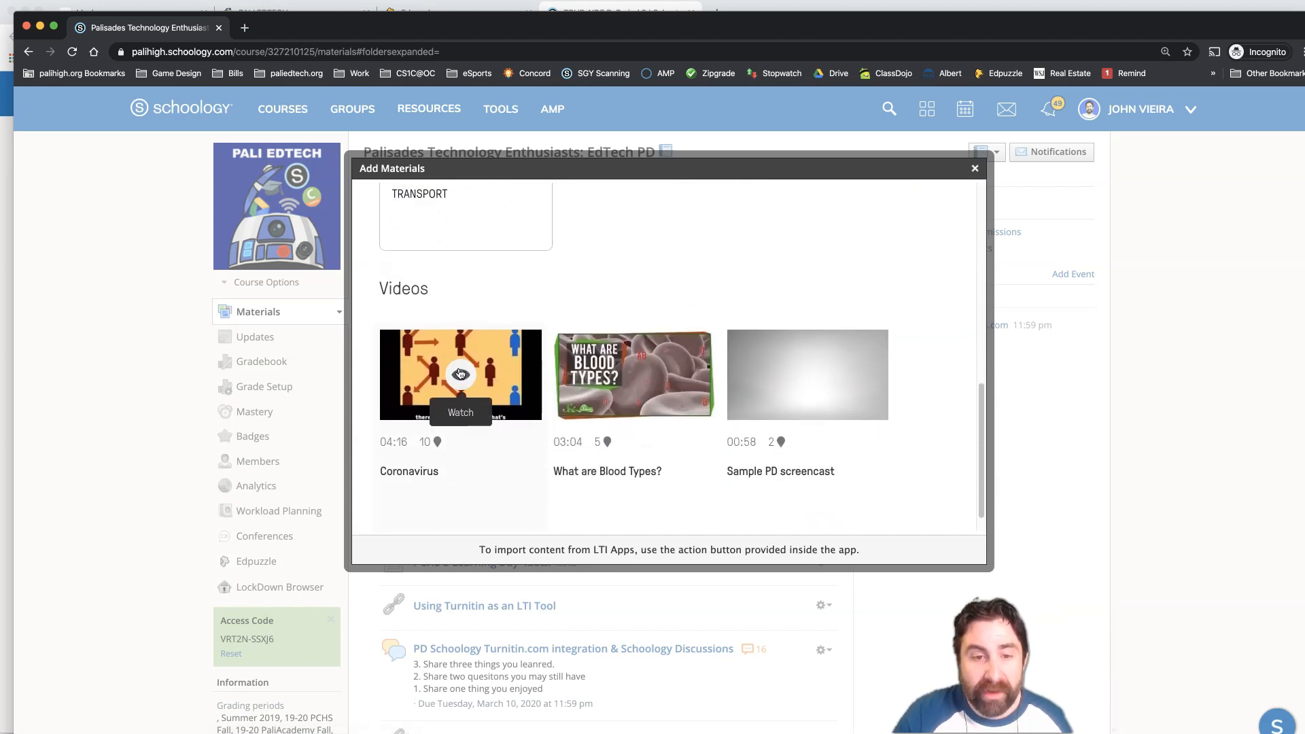
pyautogui.click(461, 374)
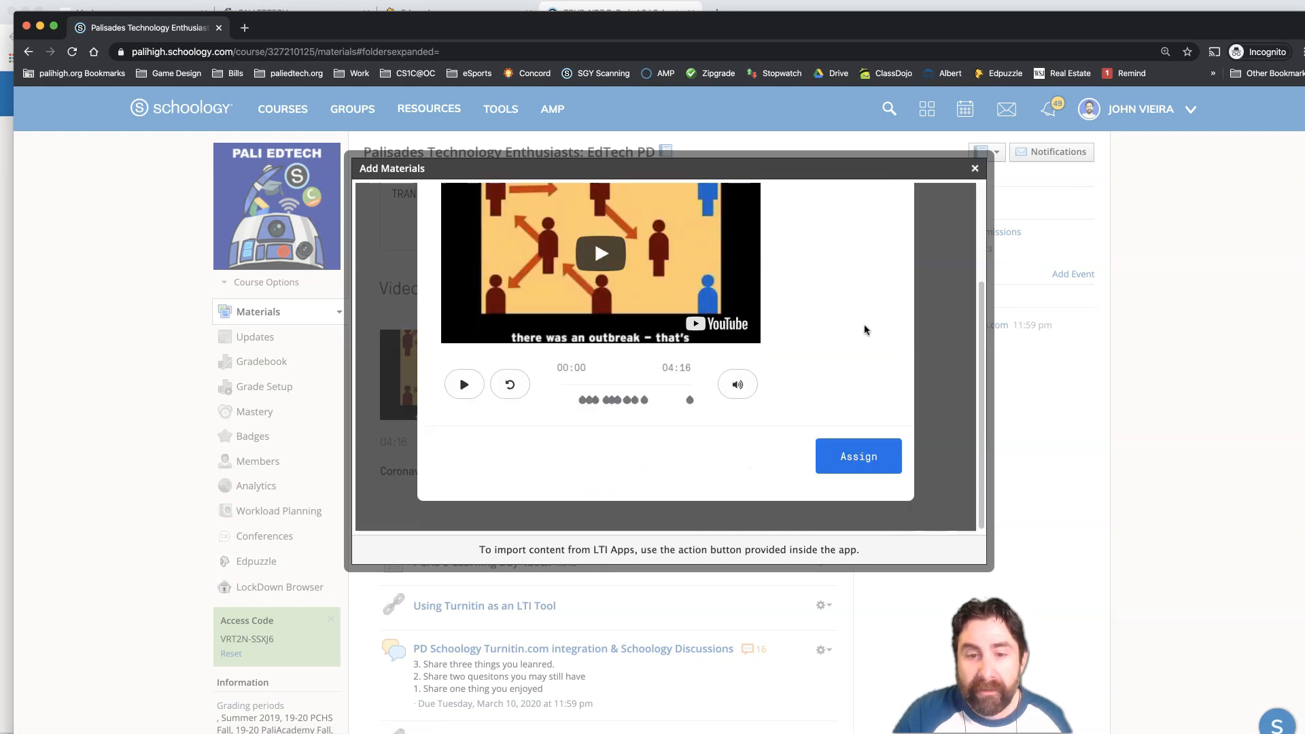
pyautogui.scroll(-3)
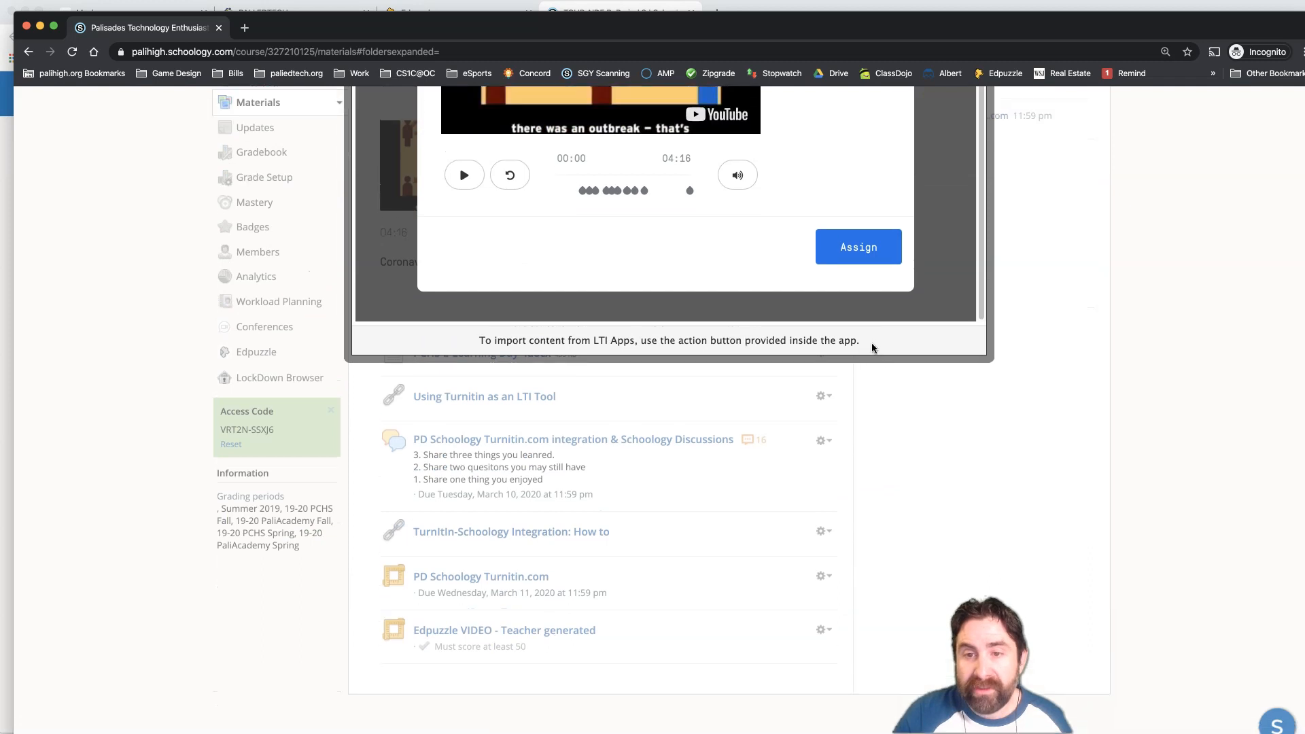
pyautogui.click(858, 246)
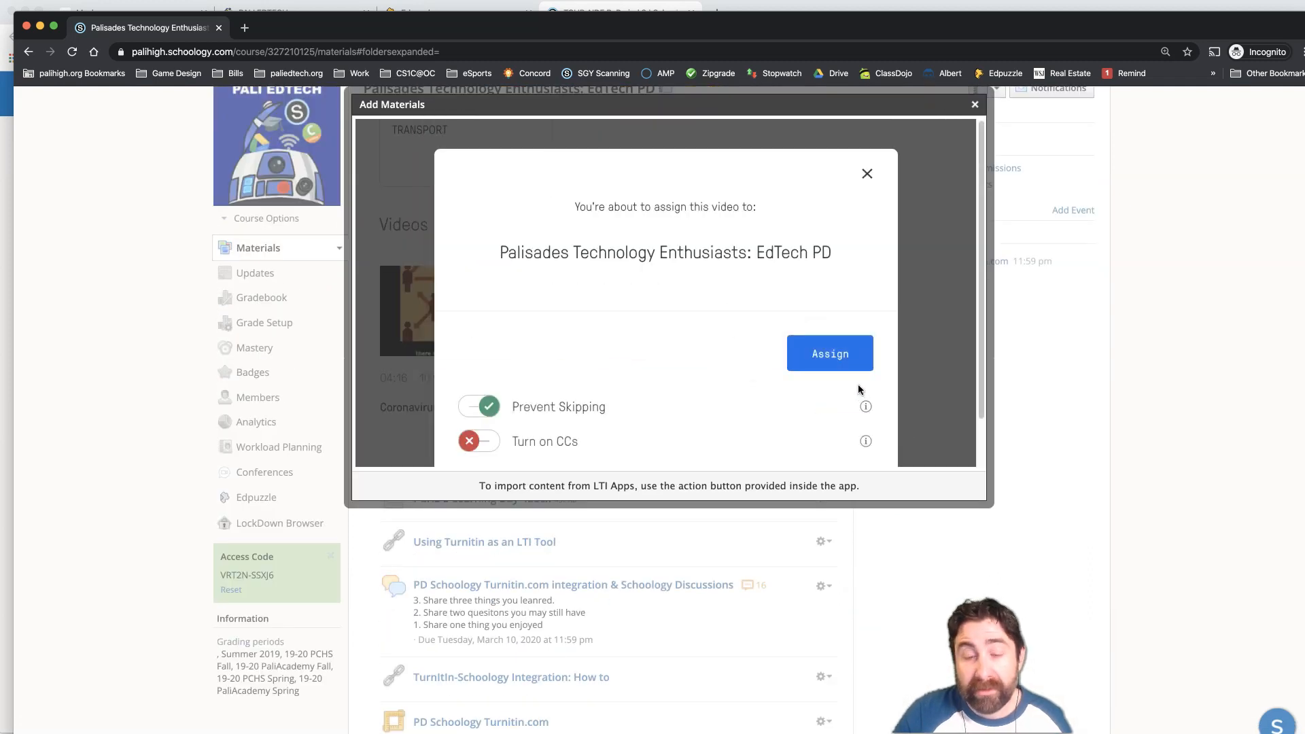
pyautogui.moveTo(514, 407)
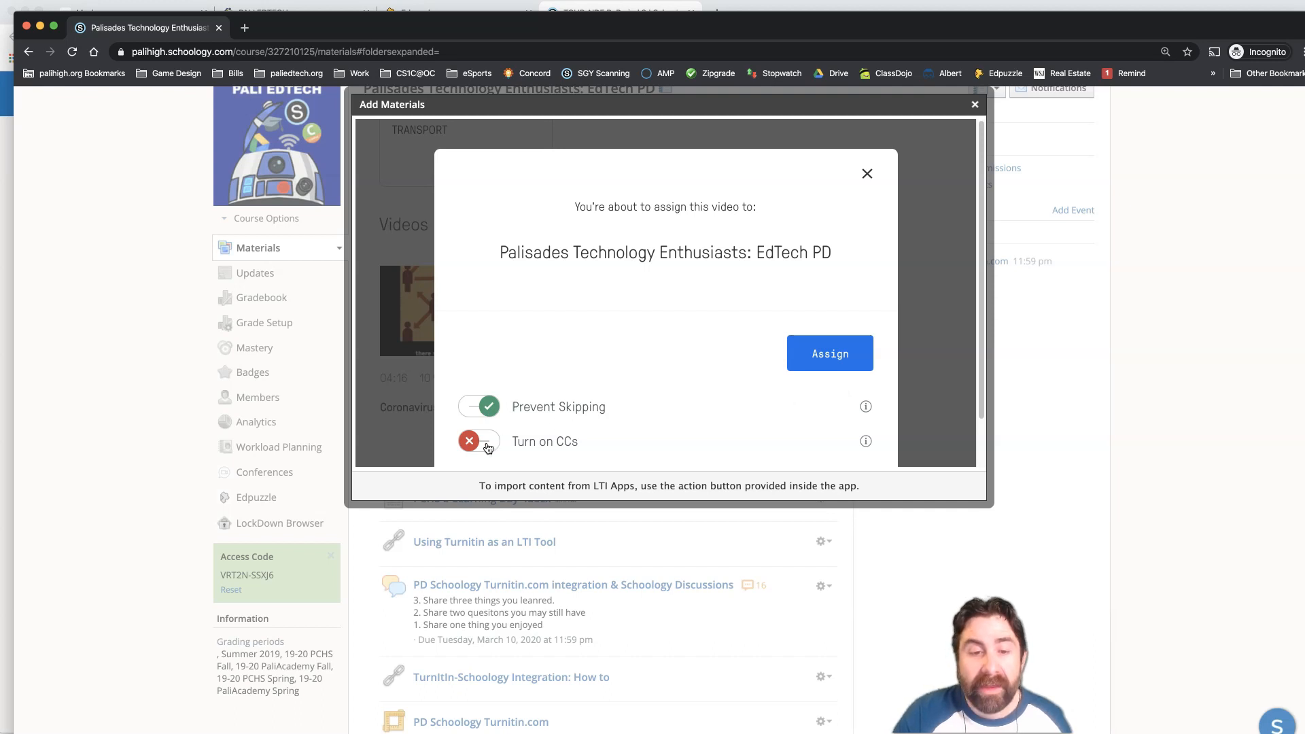
pyautogui.moveTo(830, 353)
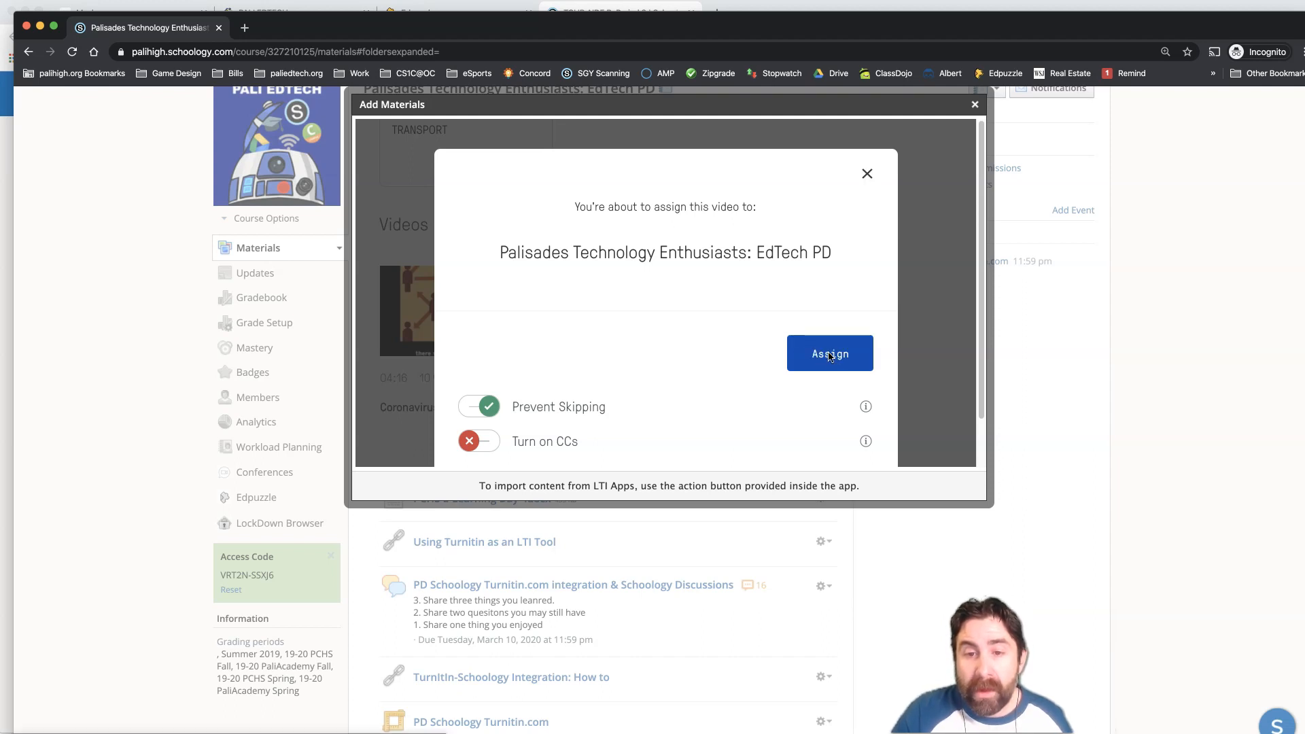
pyautogui.click(829, 354)
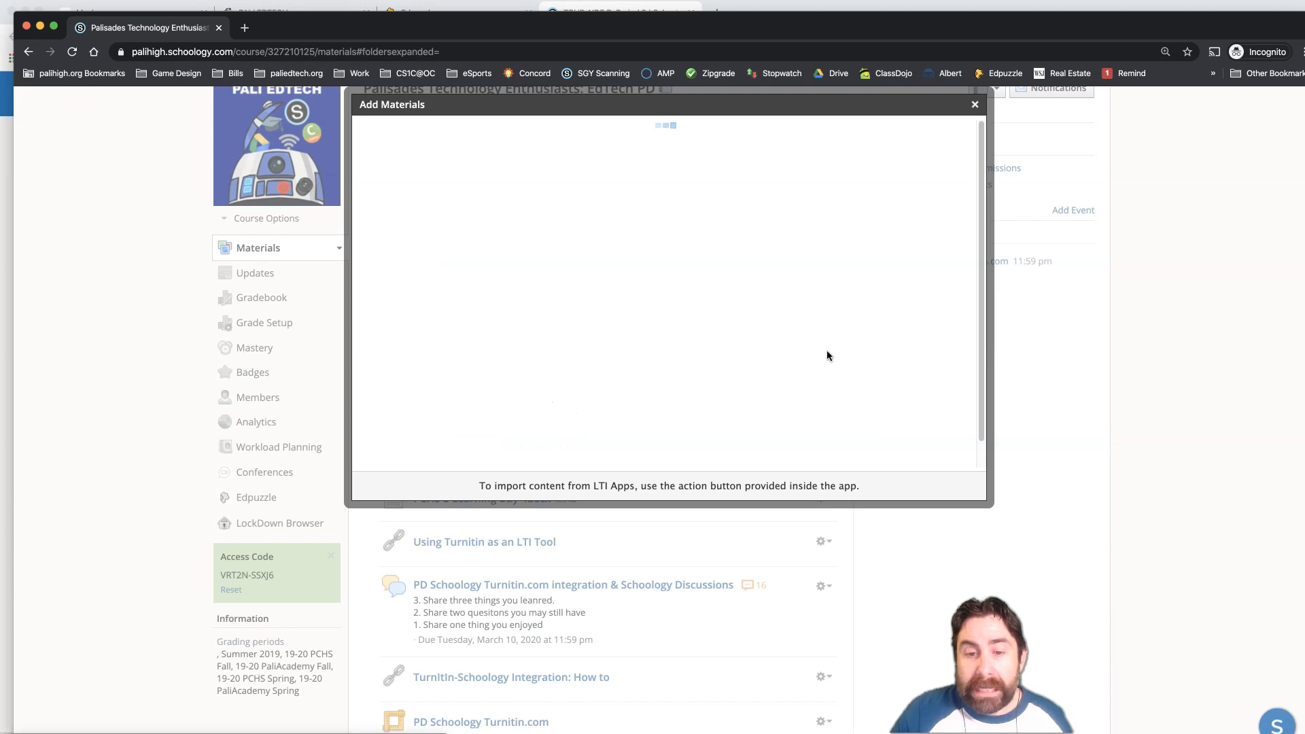
# Edit the new Coronavirus item to show its external tool settings at 100 points.
pyautogui.click(974, 105)
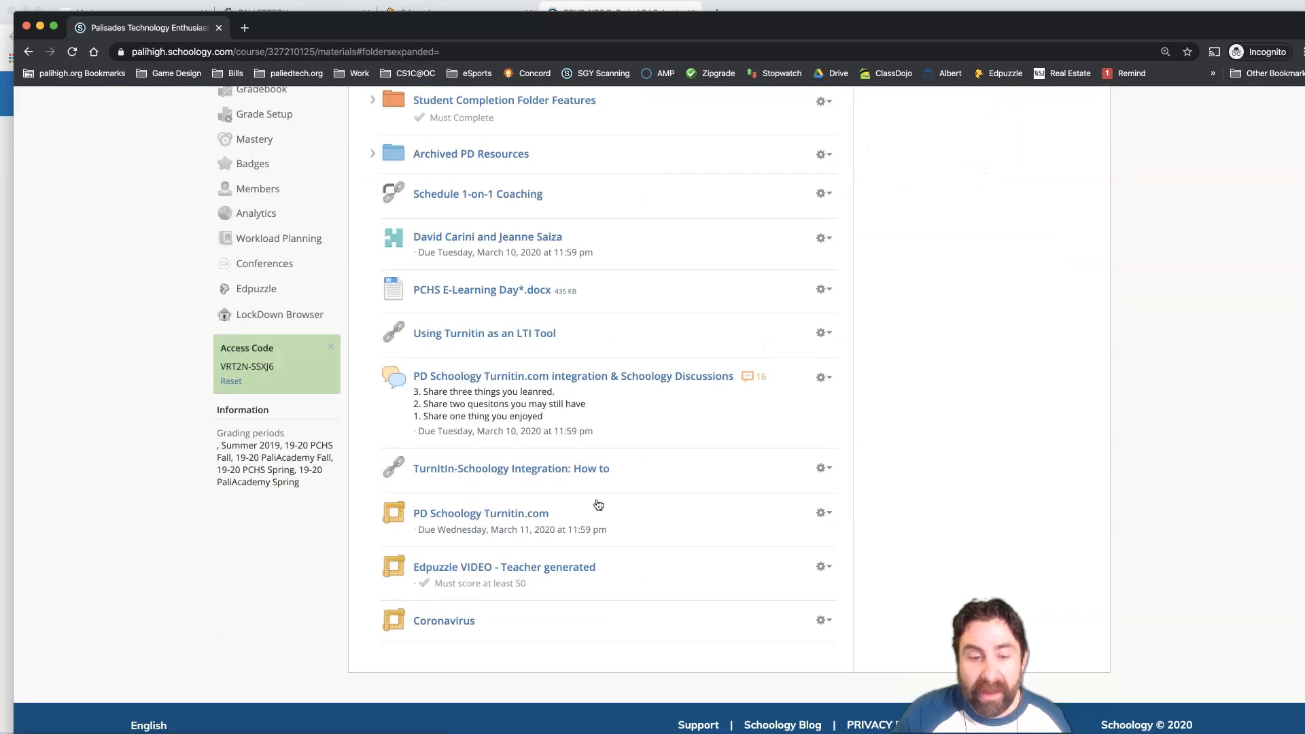
pyautogui.moveTo(444, 621)
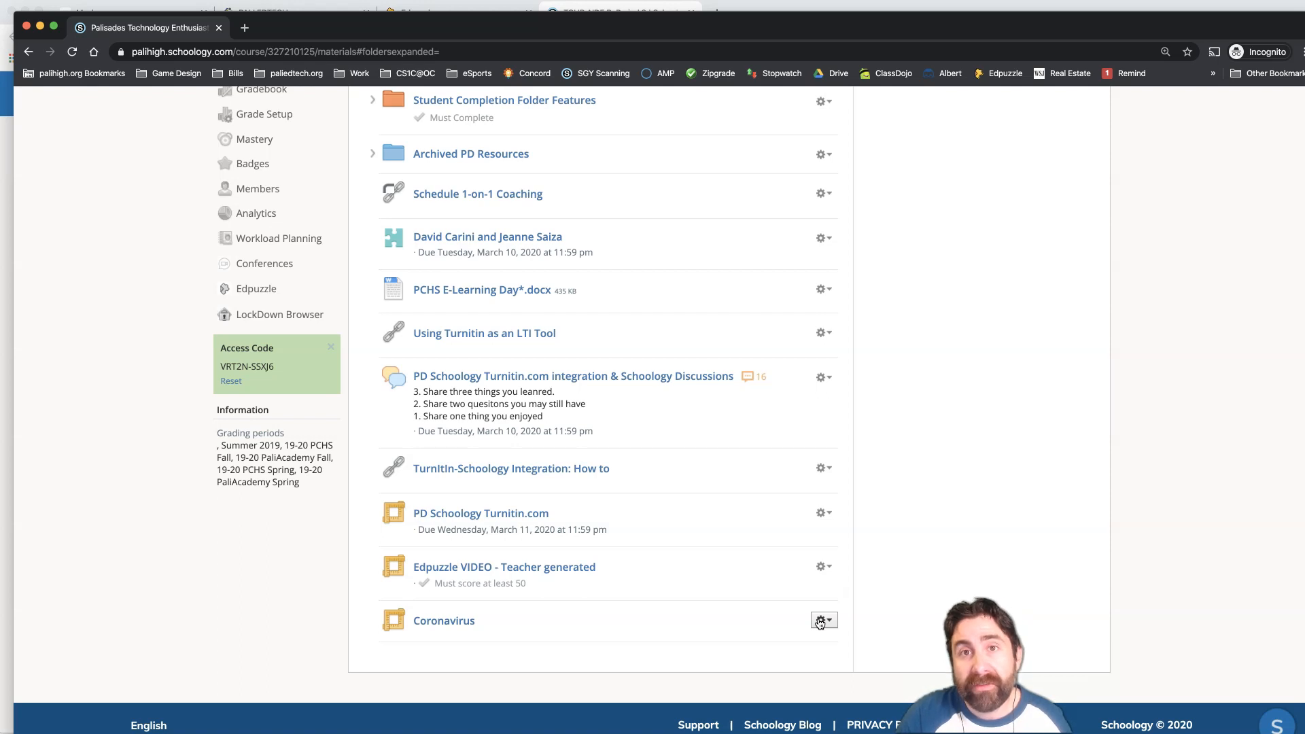
pyautogui.click(823, 620)
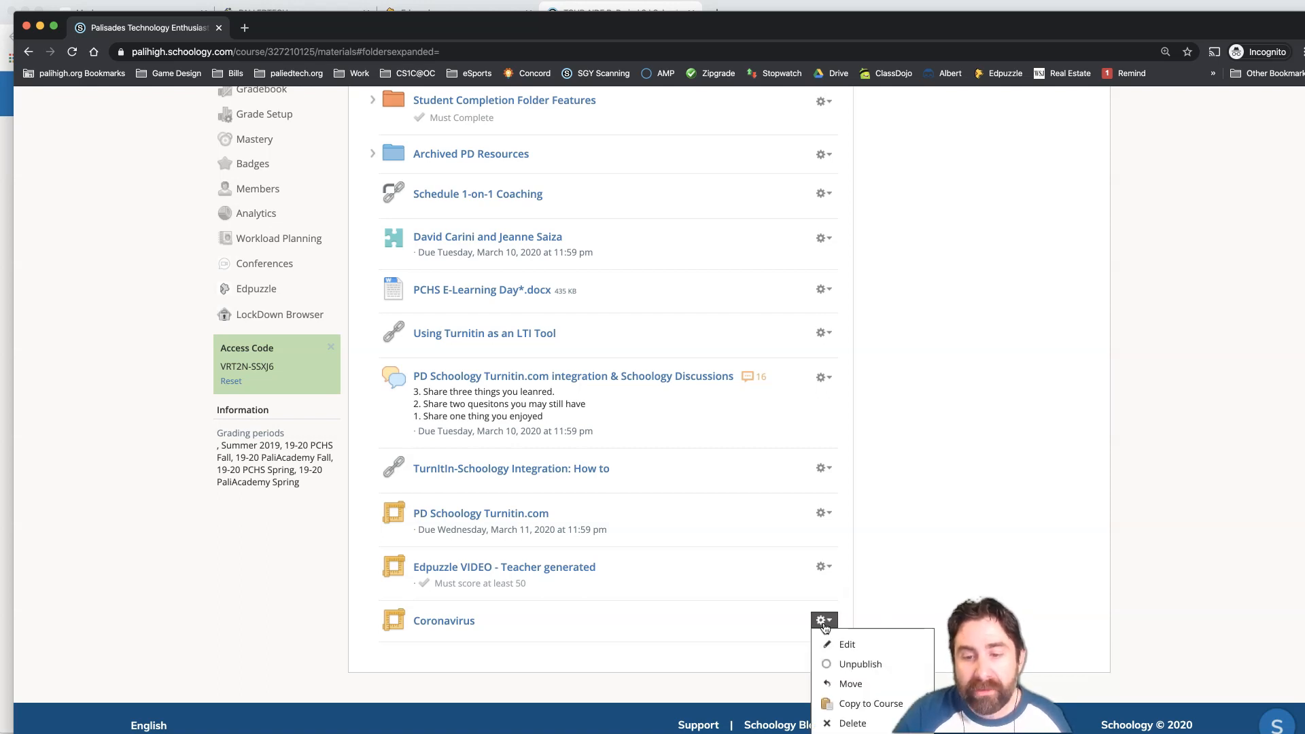
pyautogui.click(847, 643)
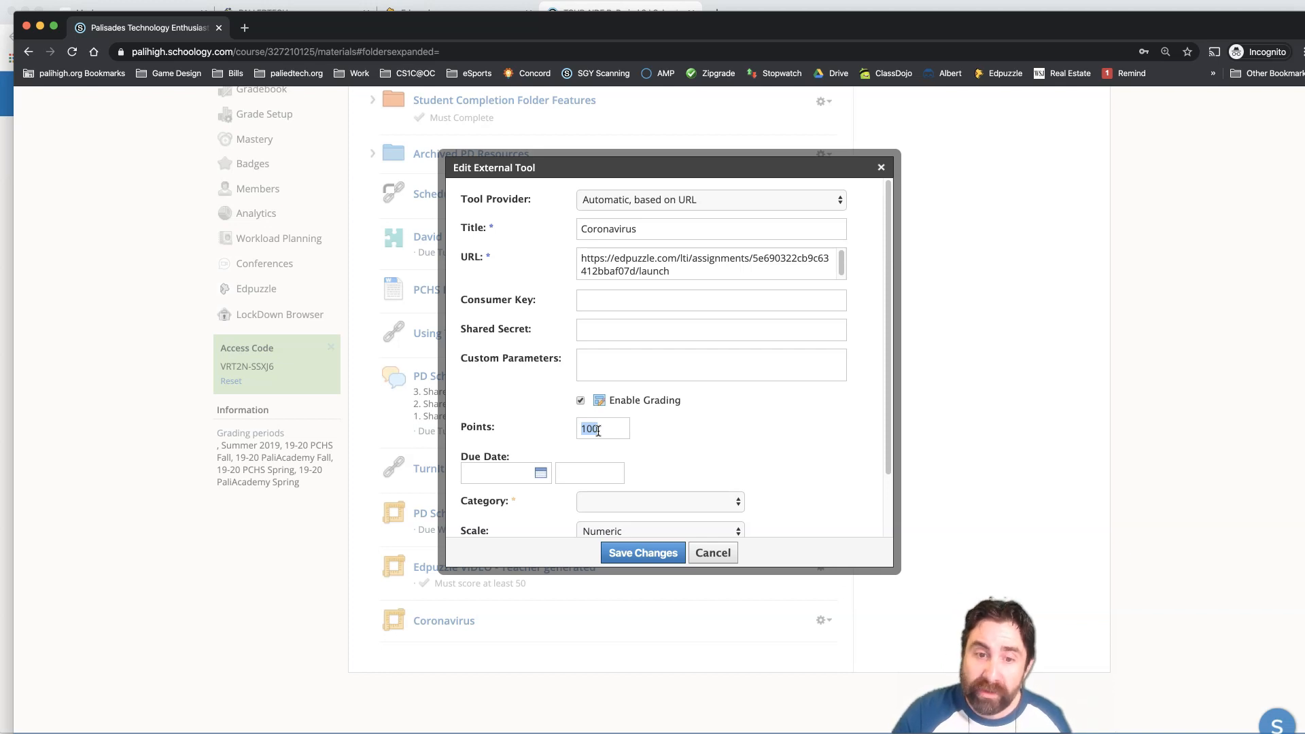
# Set the grading category to work and pick the March 11, 2020 due date.
pyautogui.scroll(-3)
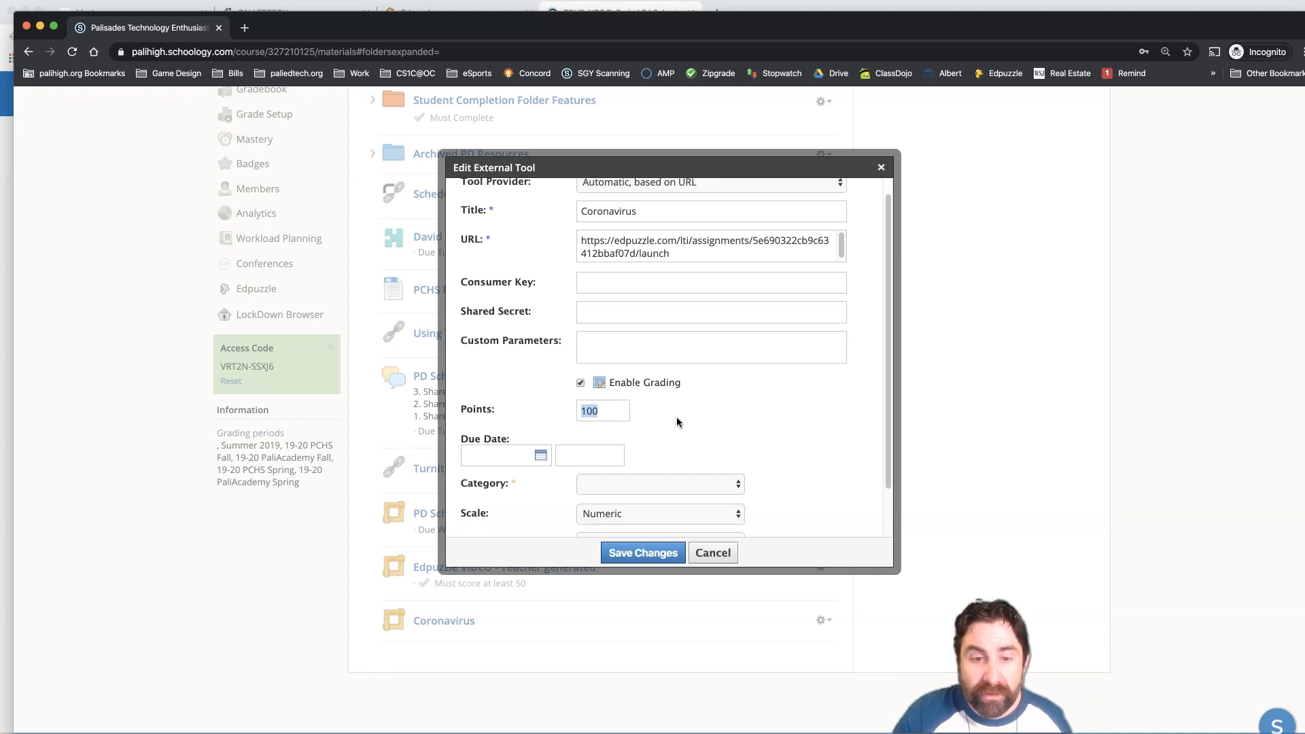
pyautogui.click(658, 483)
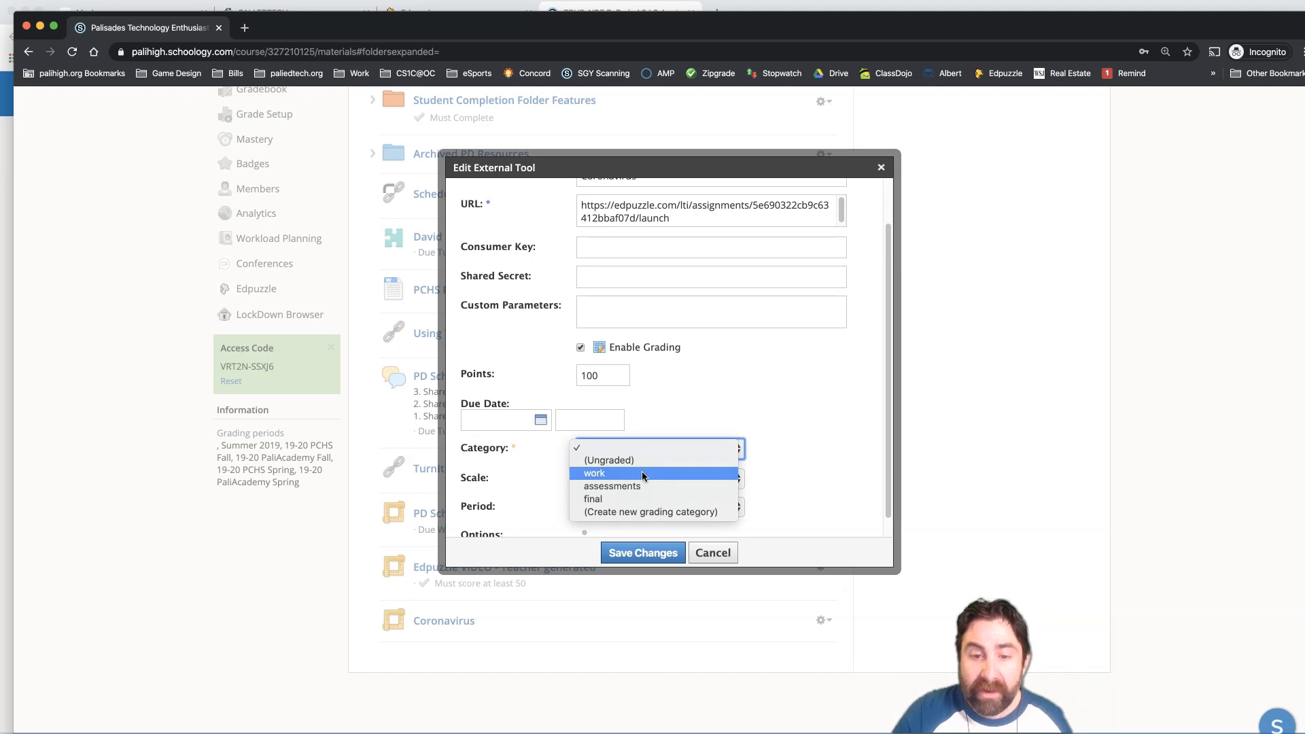
pyautogui.click(594, 473)
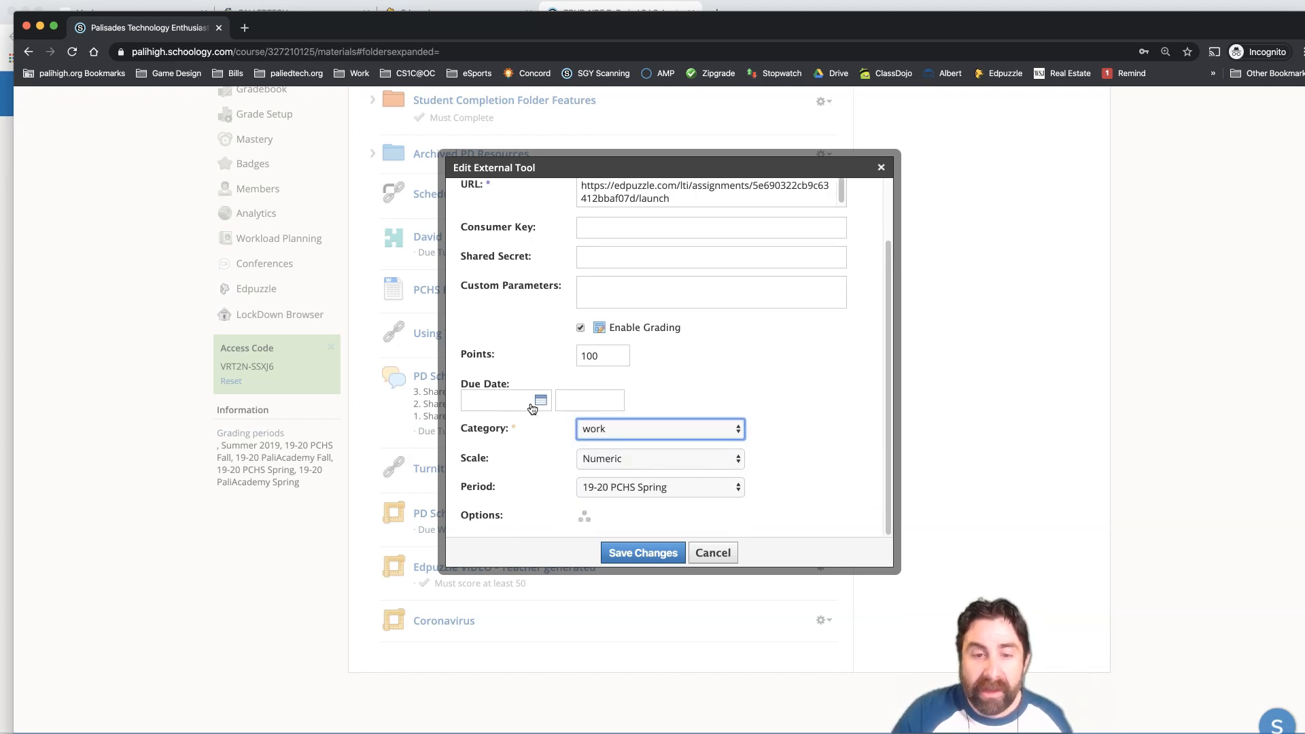
pyautogui.click(506, 399)
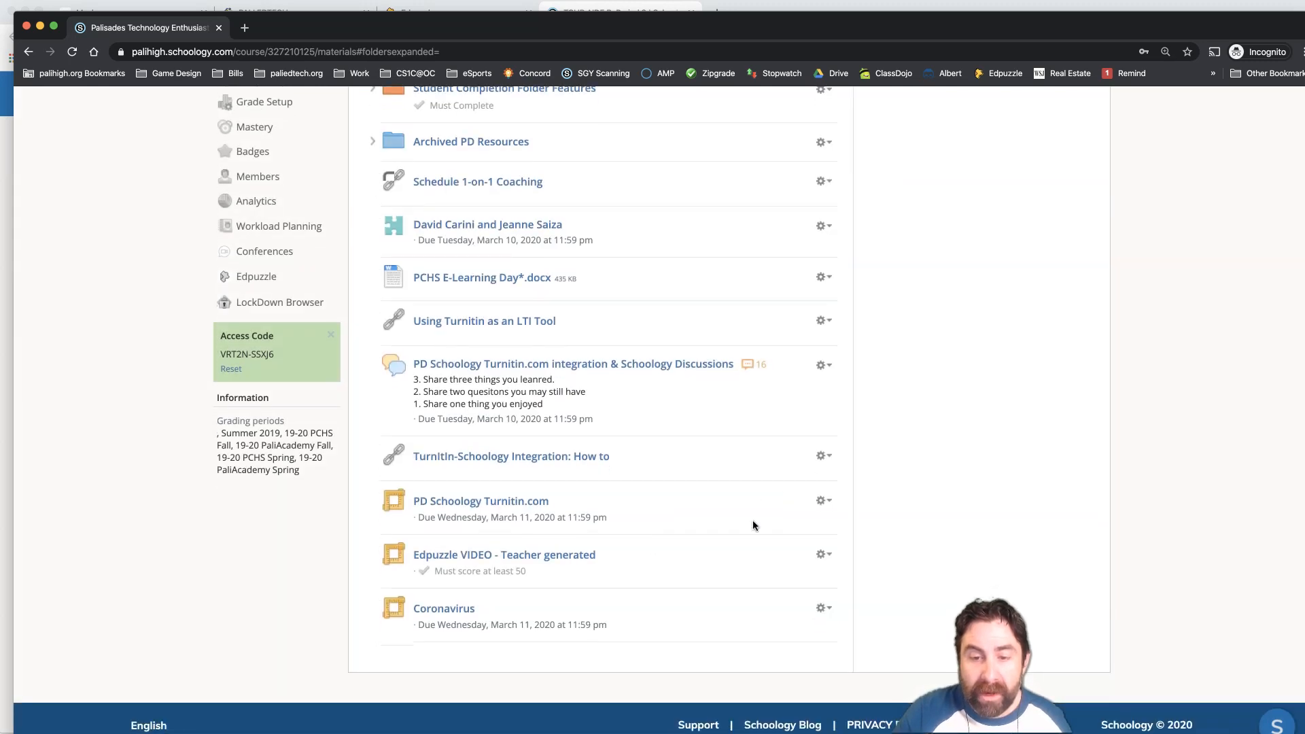
pyautogui.moveTo(443, 609)
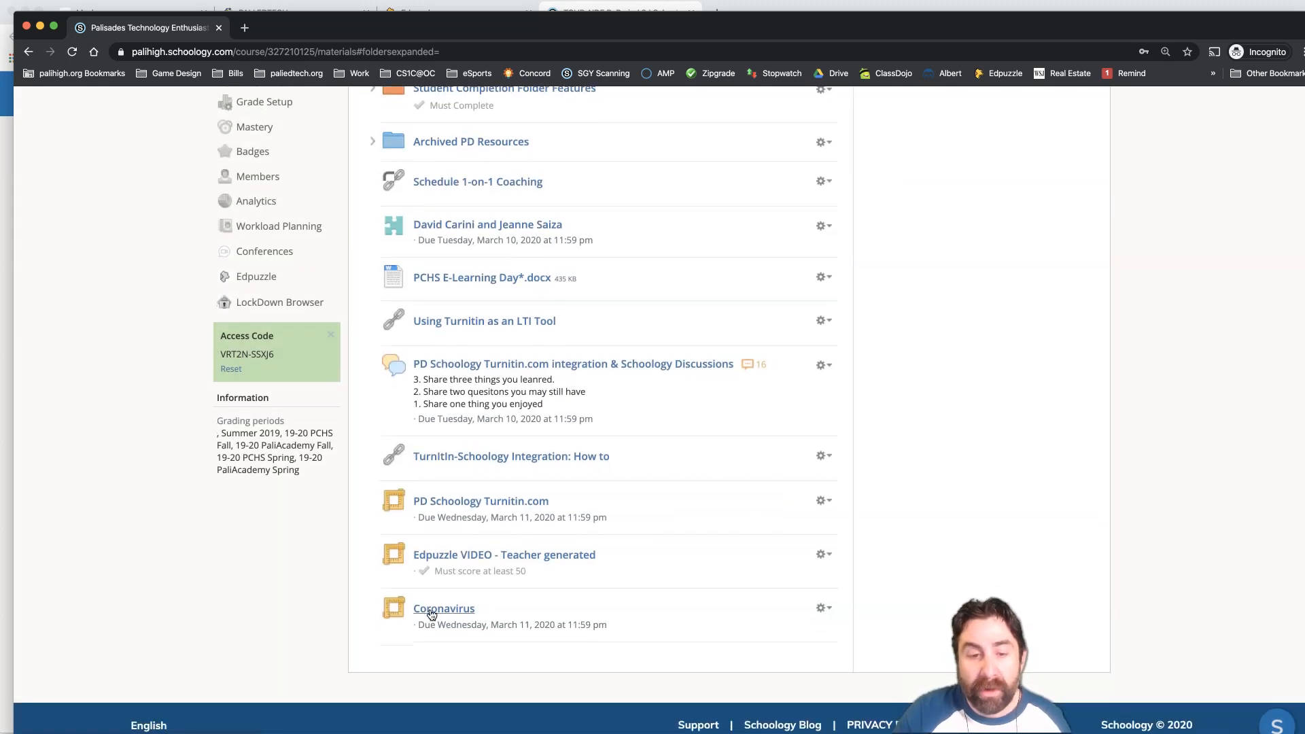
# Launch the Coronavirus assignment so its Edpuzzle content starts loading.
pyautogui.click(443, 609)
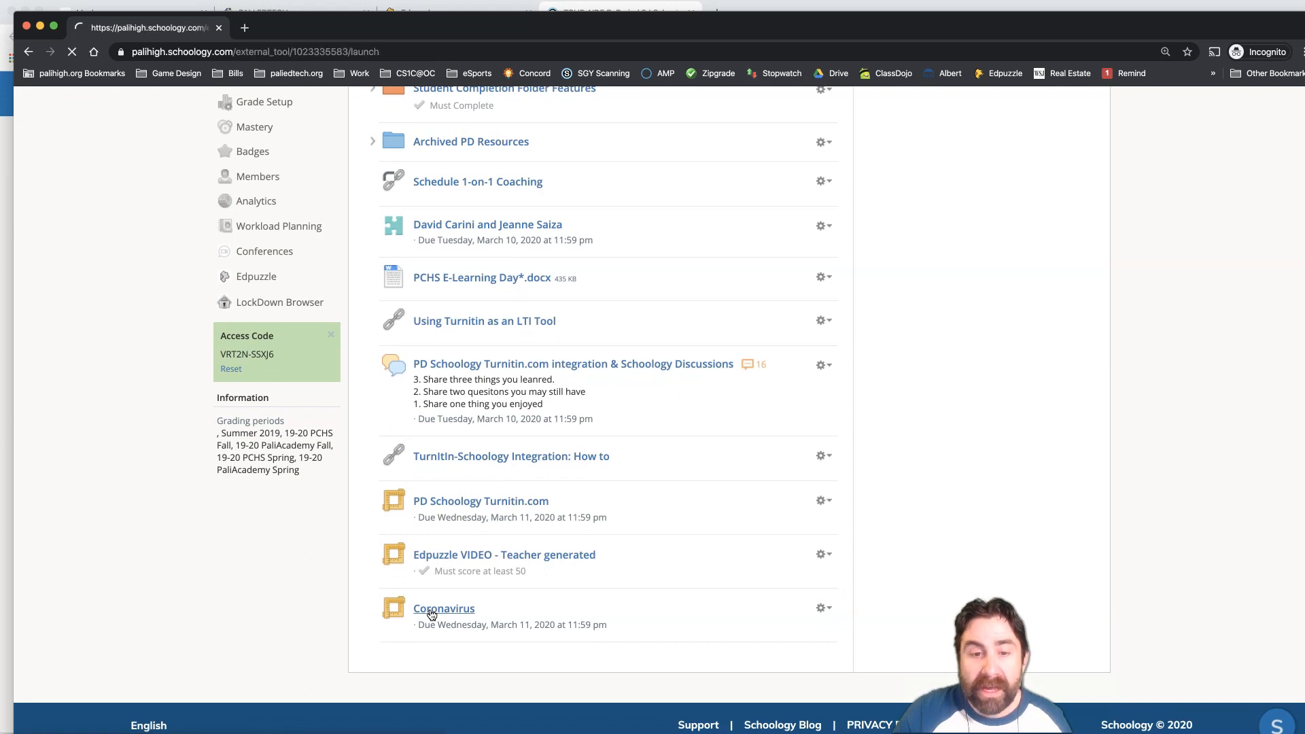
pyautogui.click(443, 609)
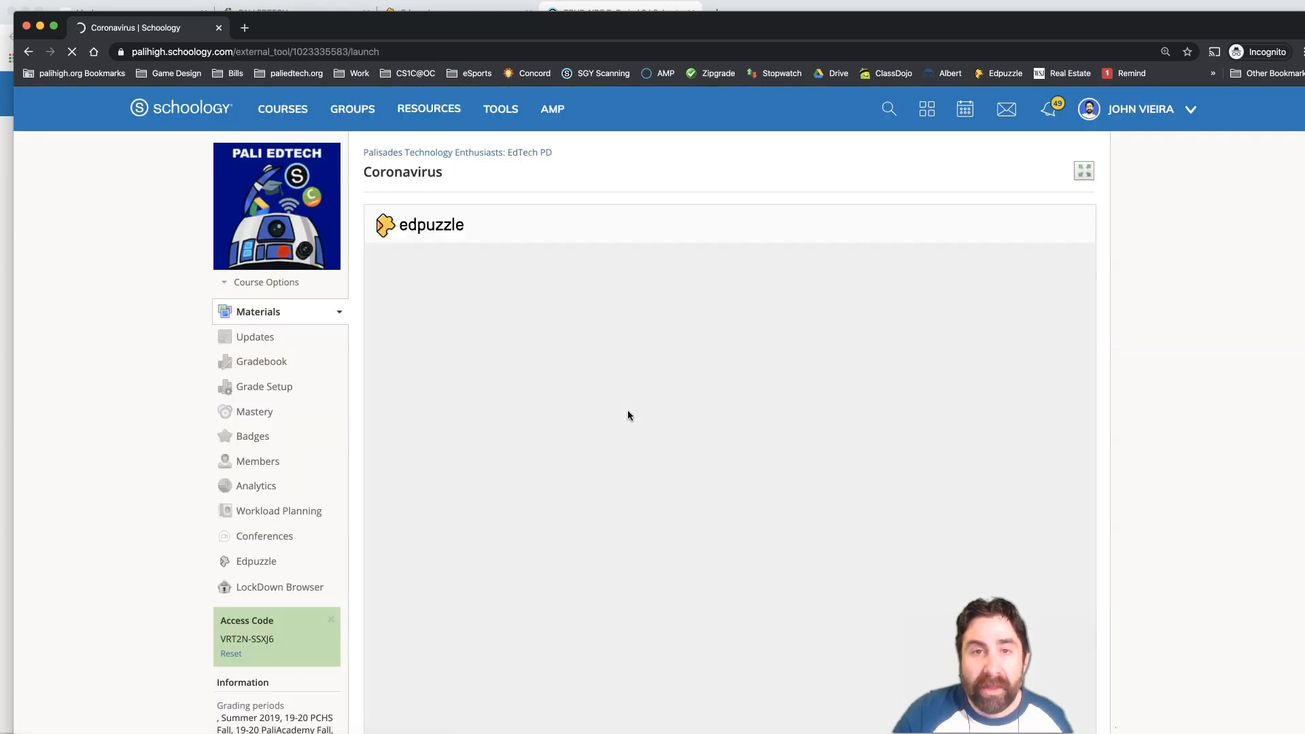